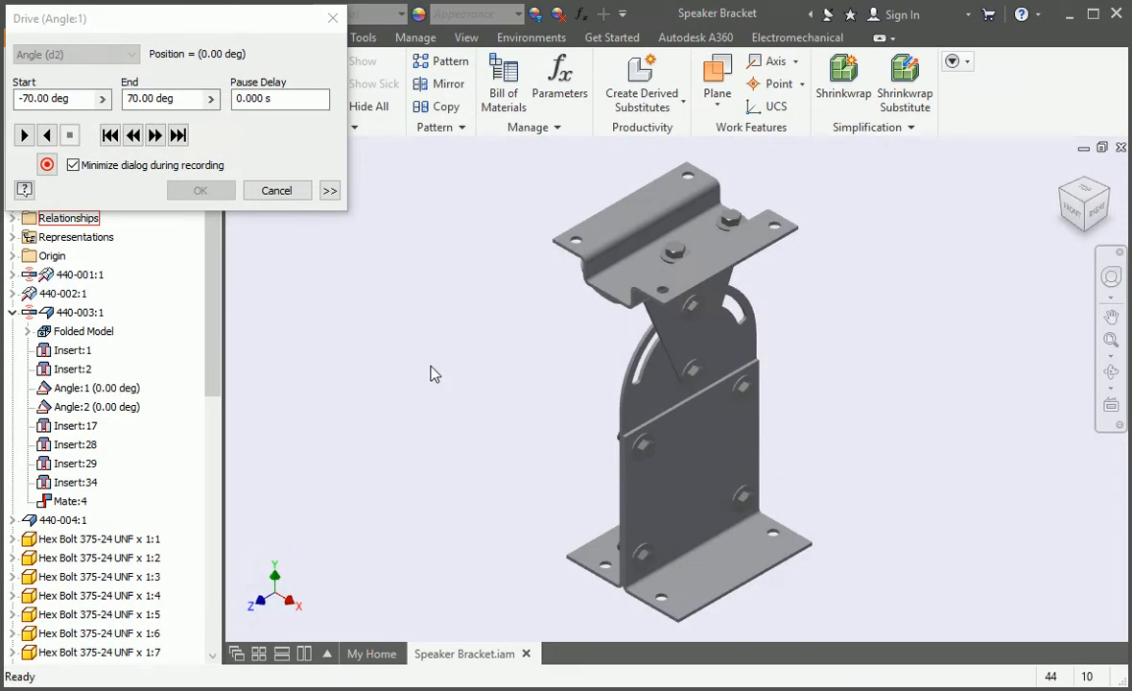
Step: Replay the Angle:1 drive animation, swinging the top mount from -70 to 70 degrees
{"action": "left_click", "coordinate": [47, 135]}
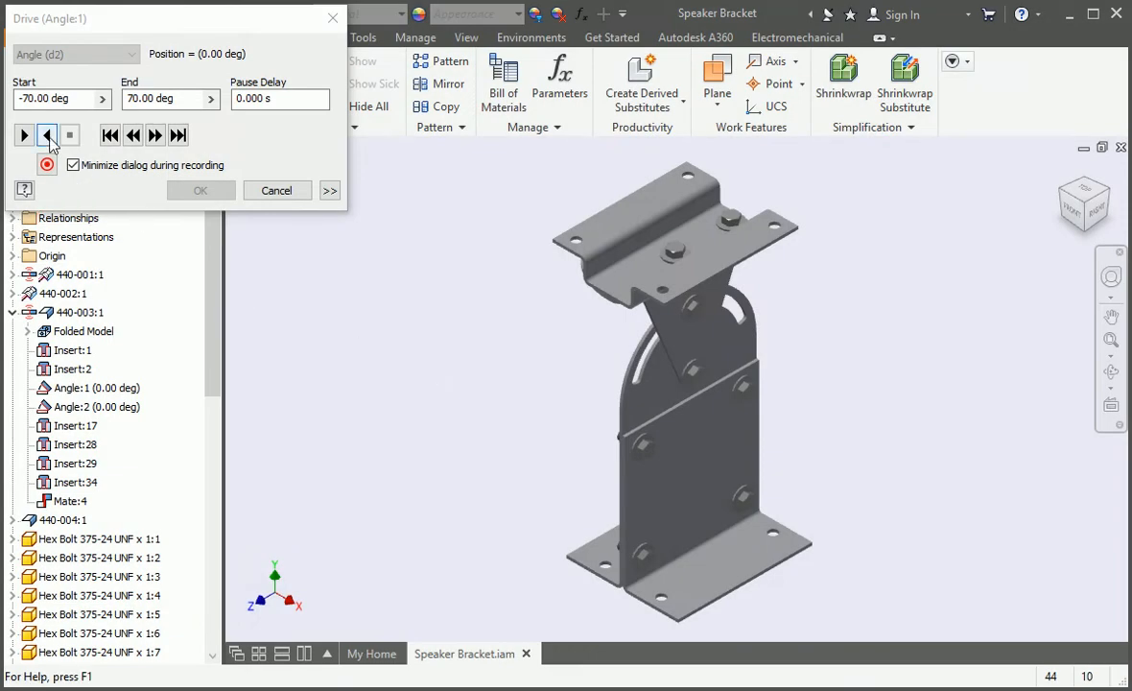
{"action": "left_click", "coordinate": [47, 136]}
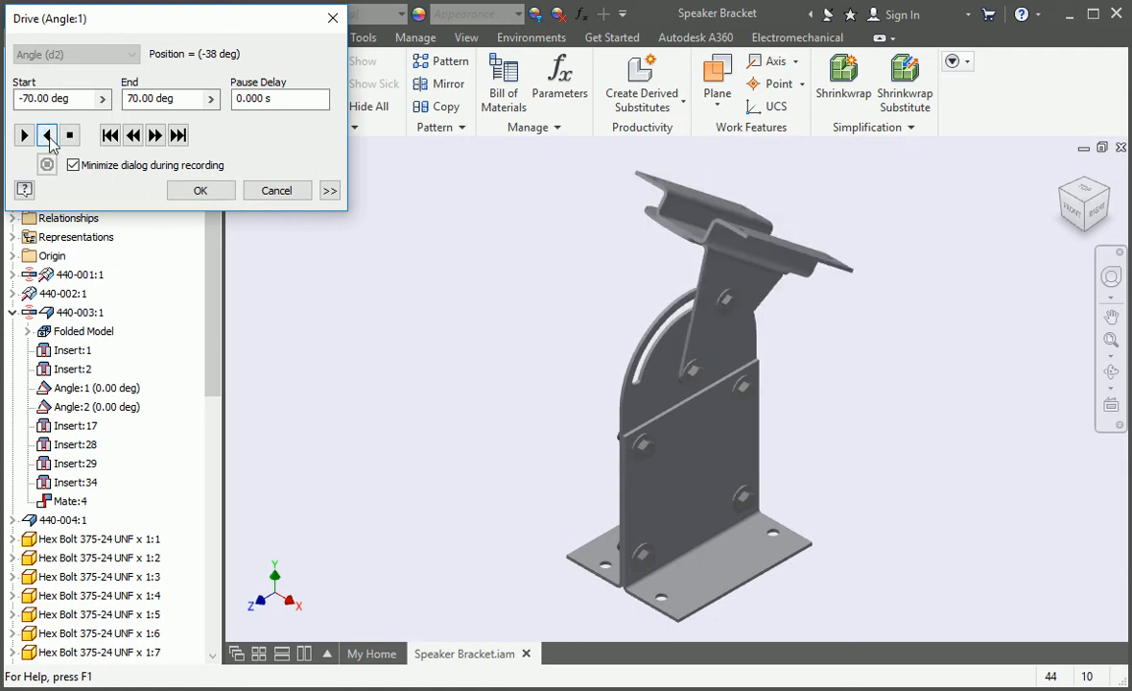
{"action": "left_click", "coordinate": [24, 134]}
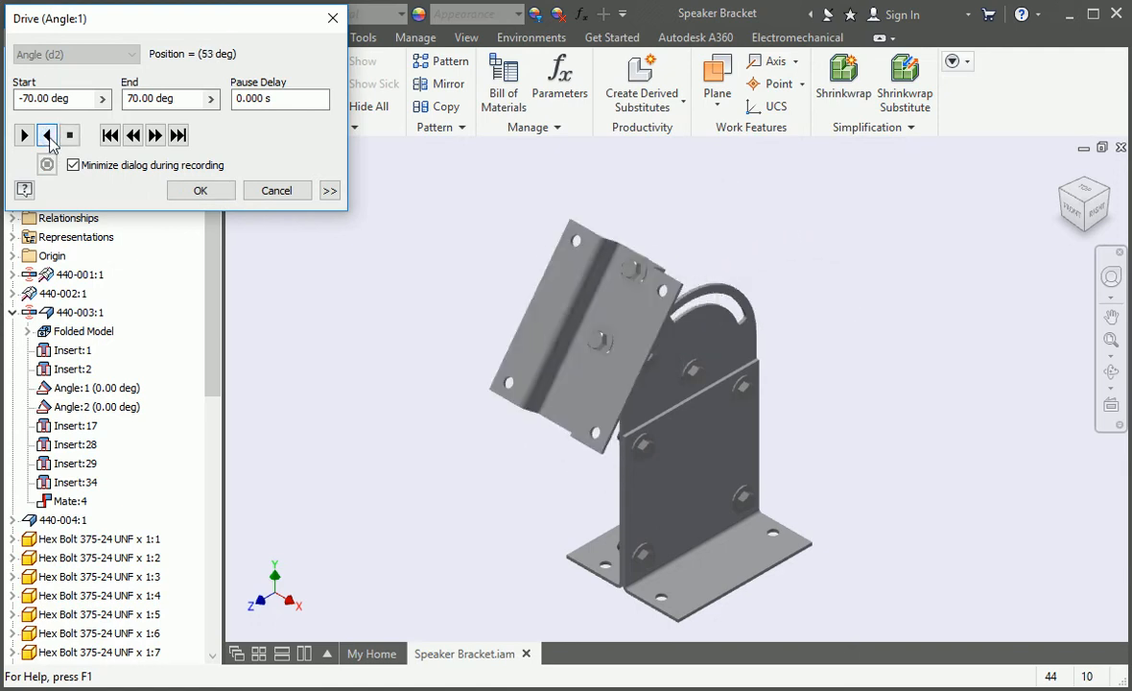
{"action": "left_click", "coordinate": [47, 134]}
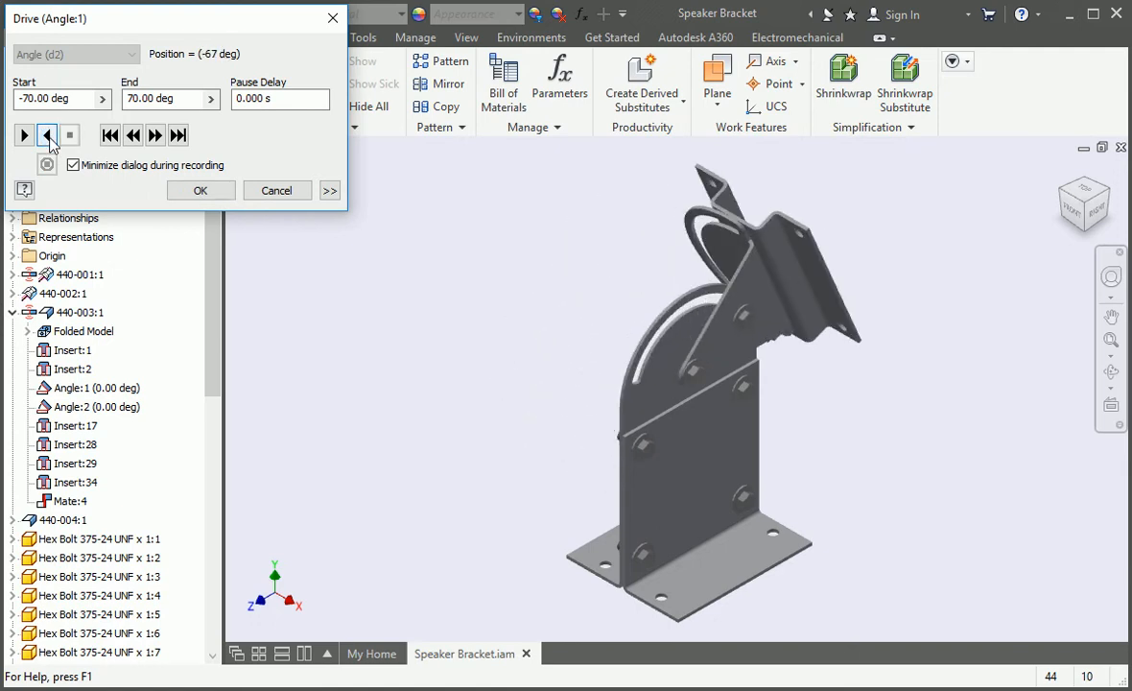
{"action": "left_click", "coordinate": [24, 135]}
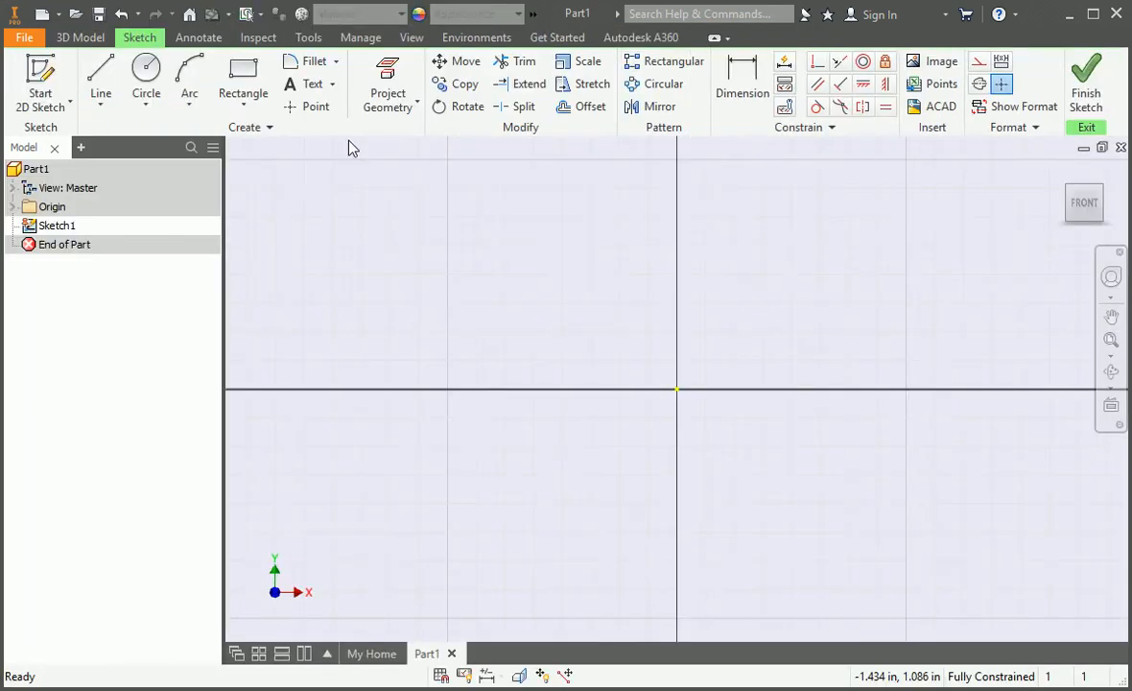
{"action": "mouse_move", "coordinate": [390, 204]}
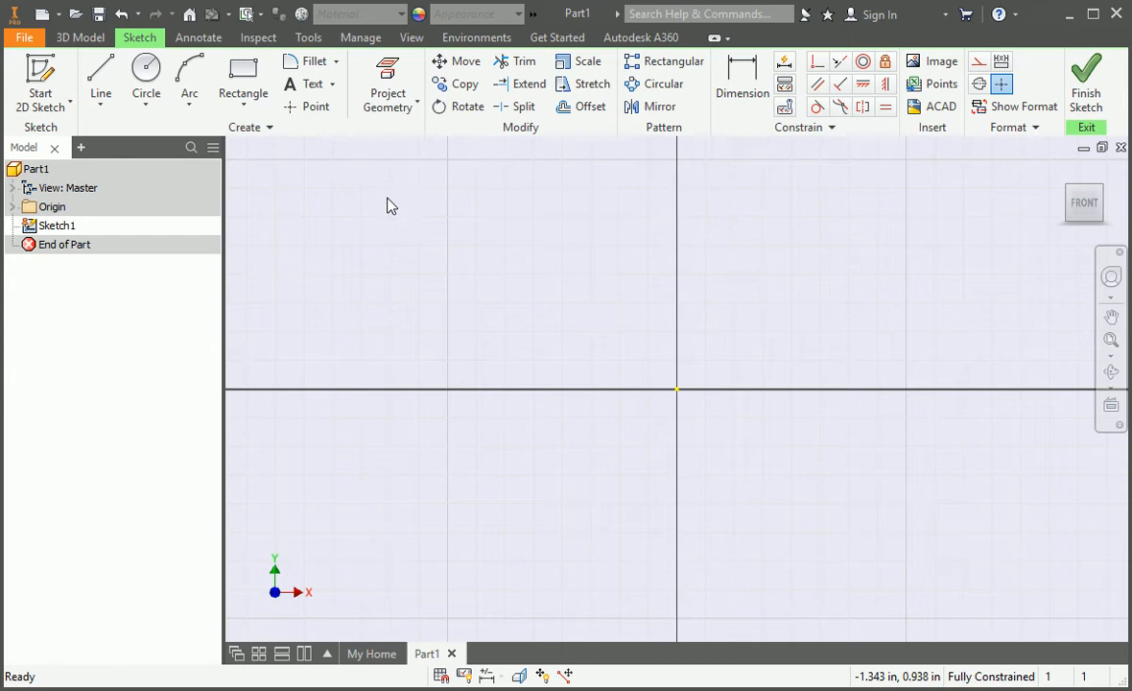
{"action": "mouse_move", "coordinate": [617, 350]}
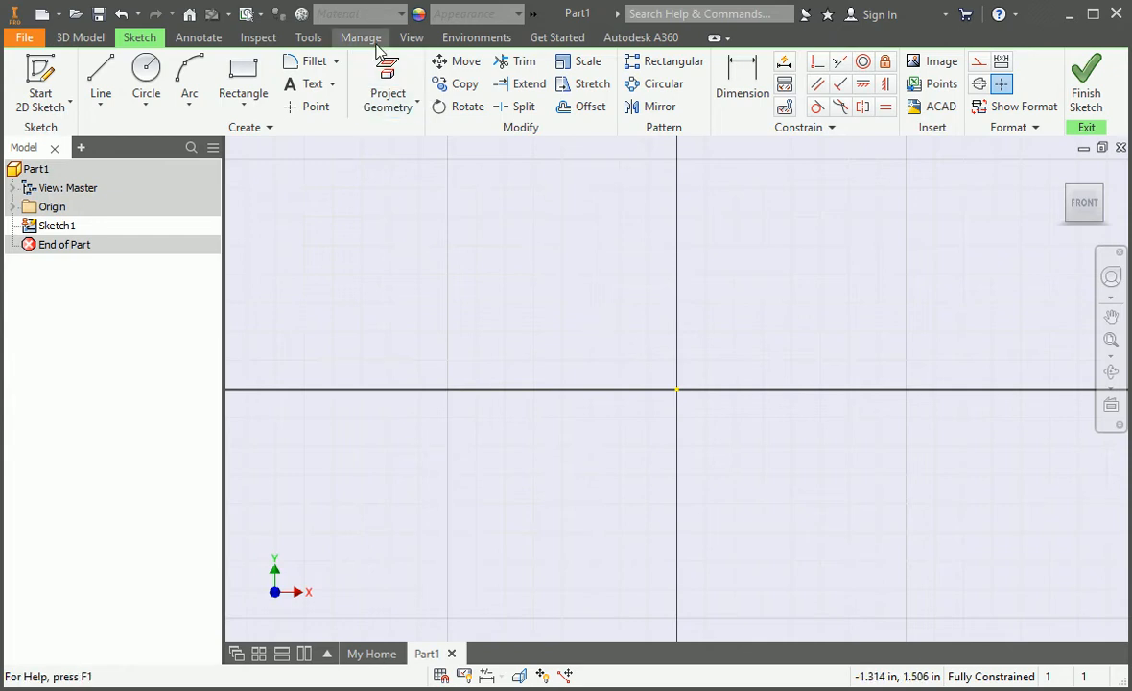
Step: Open the Parameters table and add a user parameter Wall = 0.125 in
{"action": "left_click", "coordinate": [360, 37]}
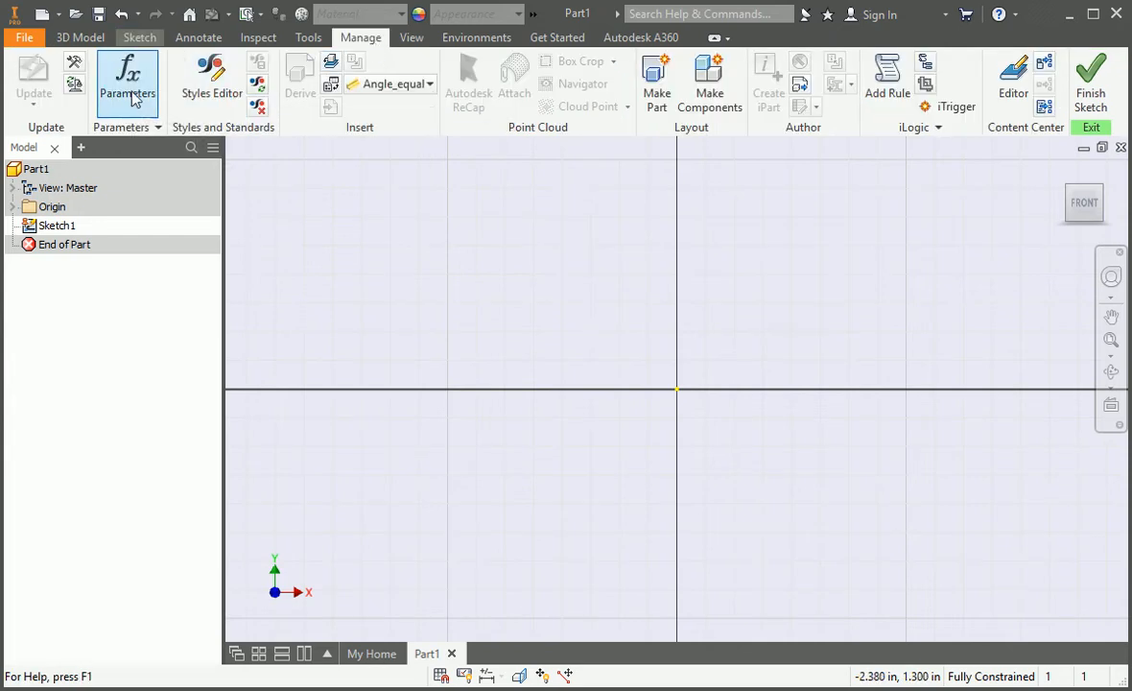
{"action": "left_click", "coordinate": [128, 82]}
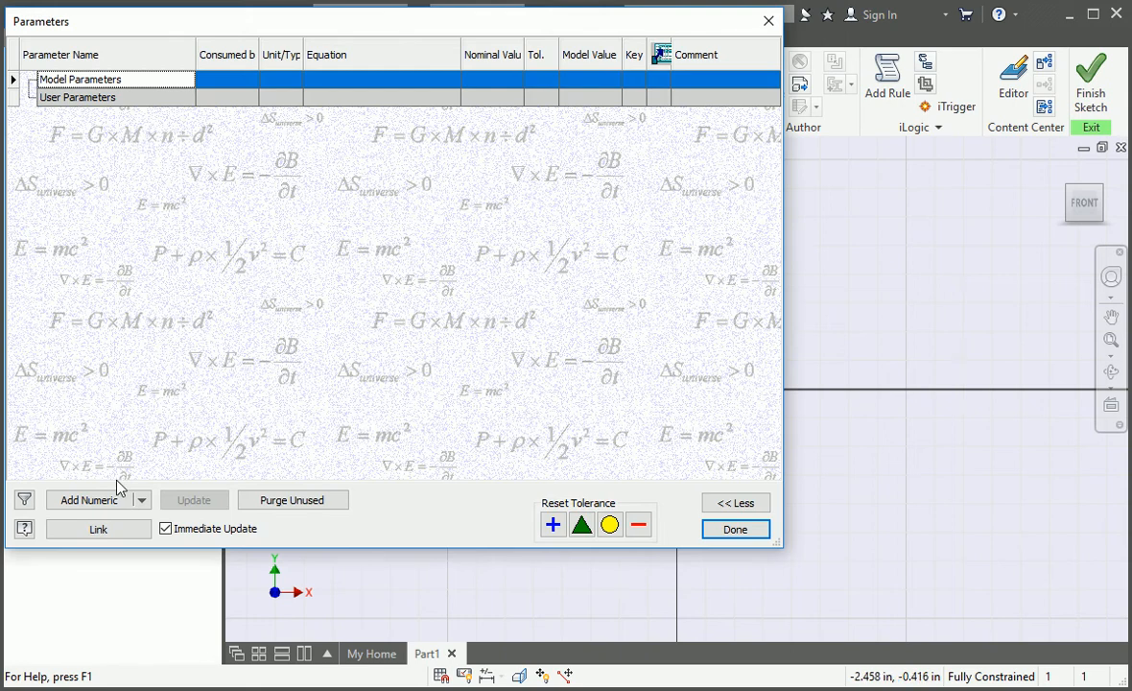
{"action": "left_click", "coordinate": [88, 498]}
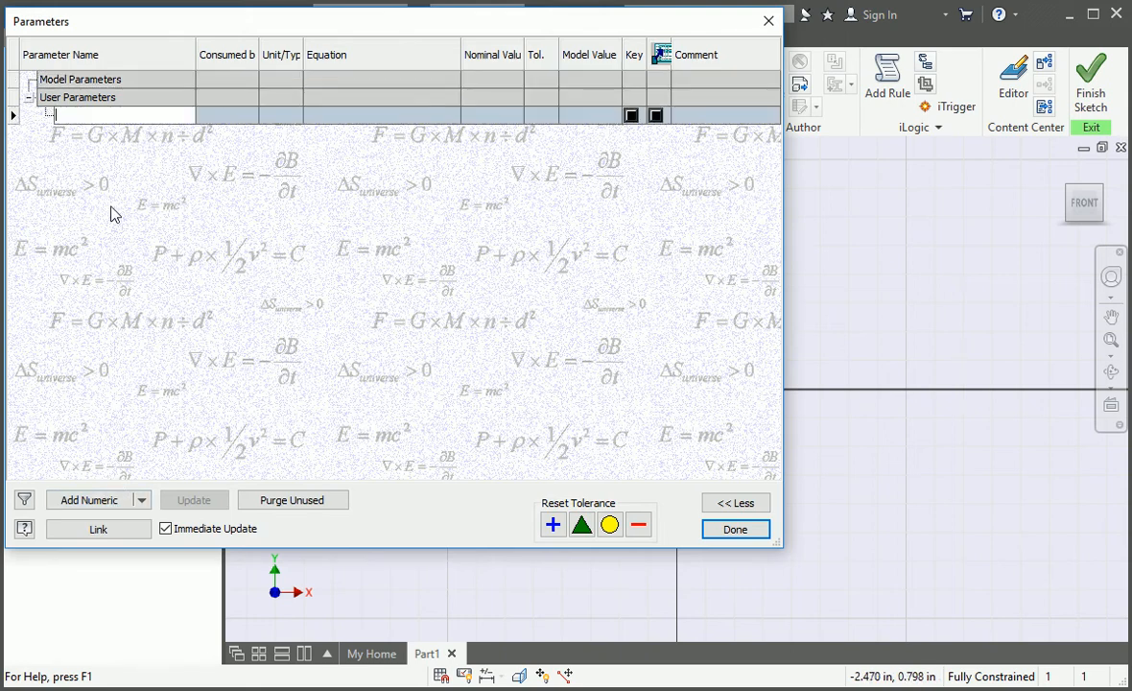
{"action": "type", "text": "Wall"}
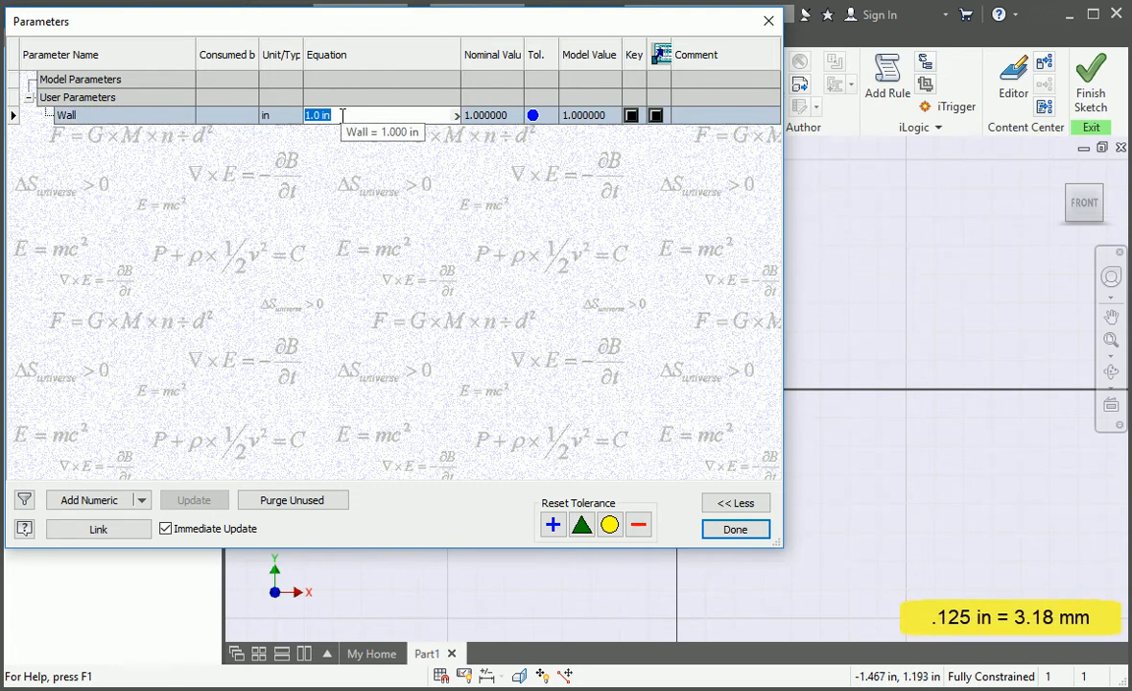
{"action": "type", "text": ".125"}
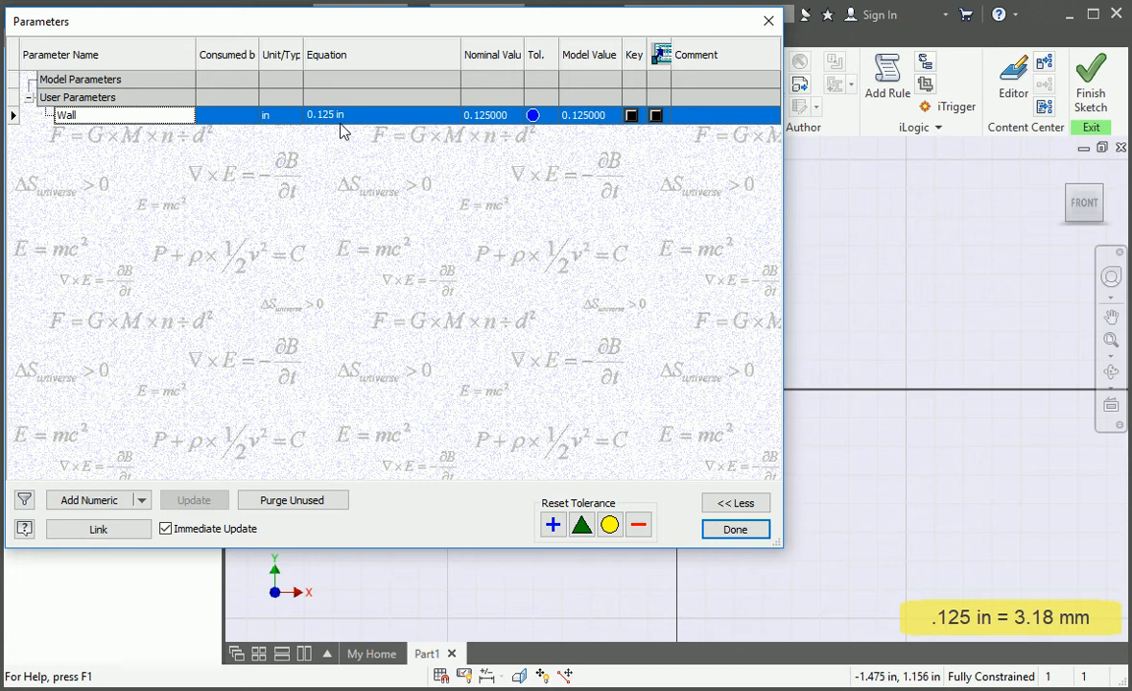
{"action": "mouse_move", "coordinate": [338, 143]}
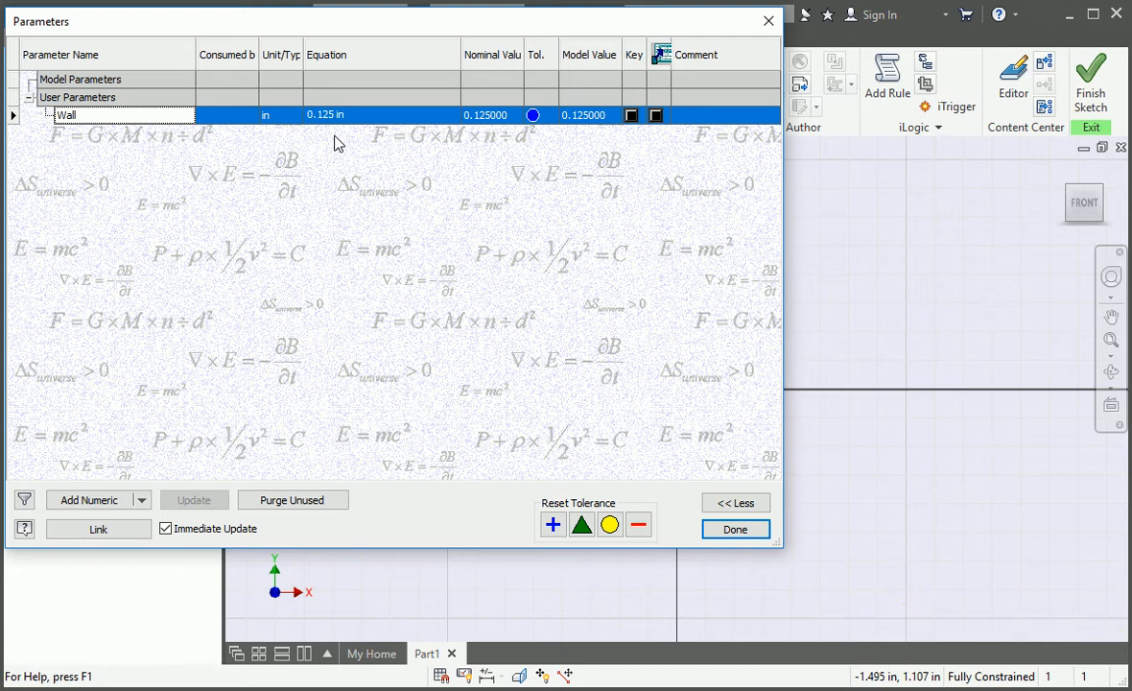
Step: Add user parameters Inner_Radius = Wall and Outer_Radius = Inner_Radius + Wall
{"action": "left_click", "coordinate": [88, 499]}
{"action": "type", "text": "Inner_Radius"}
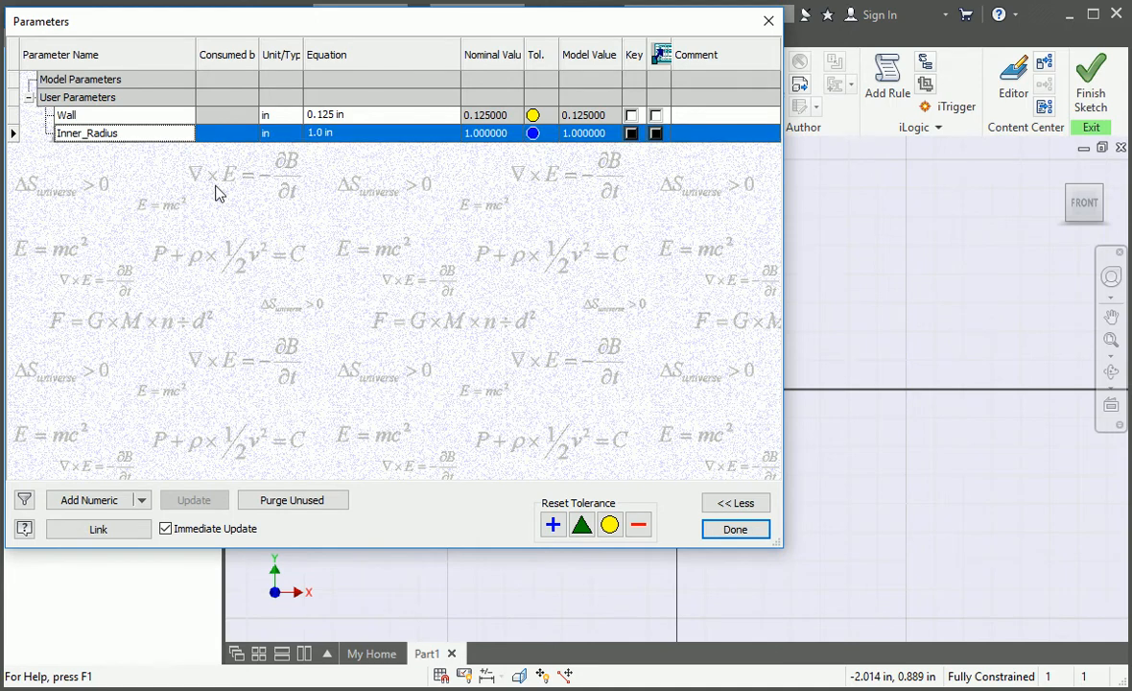
{"action": "mouse_move", "coordinate": [353, 144]}
{"action": "type", "text": "Wall"}
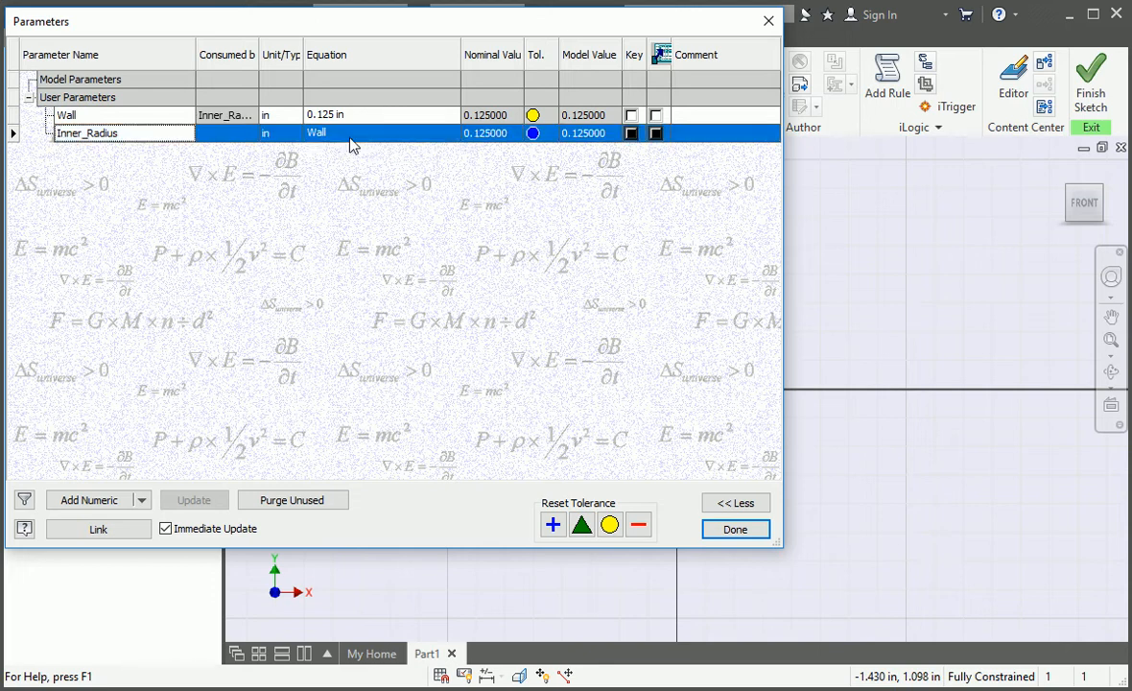
{"action": "left_click", "coordinate": [88, 499]}
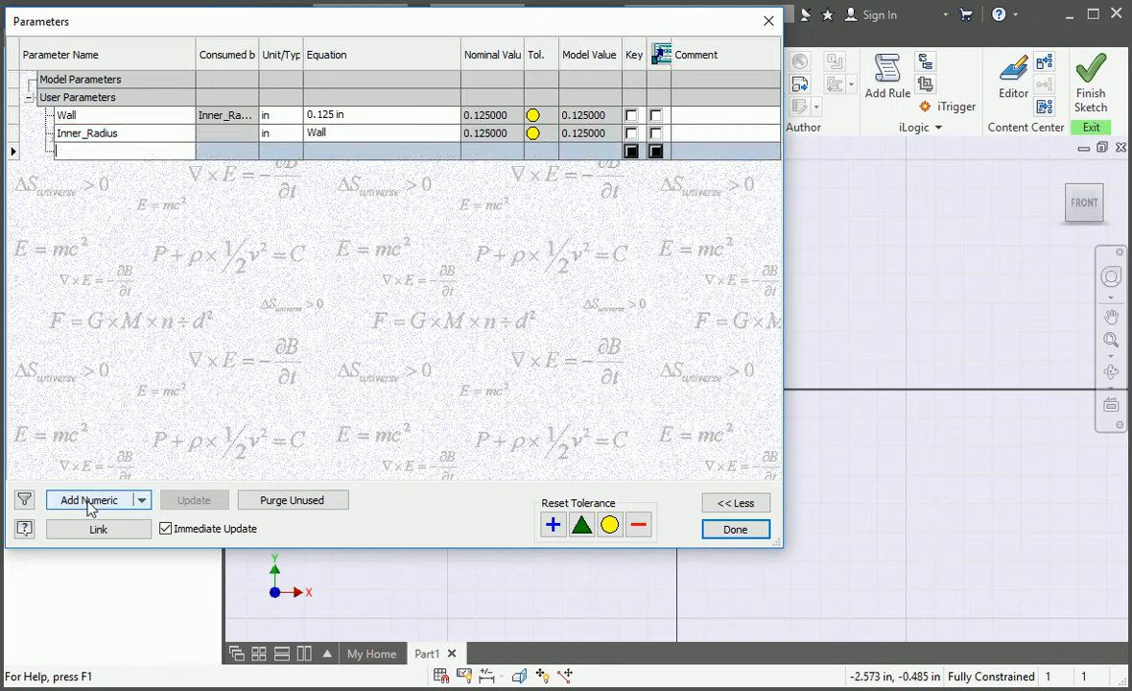
{"action": "type", "text": "Outer_Radius"}
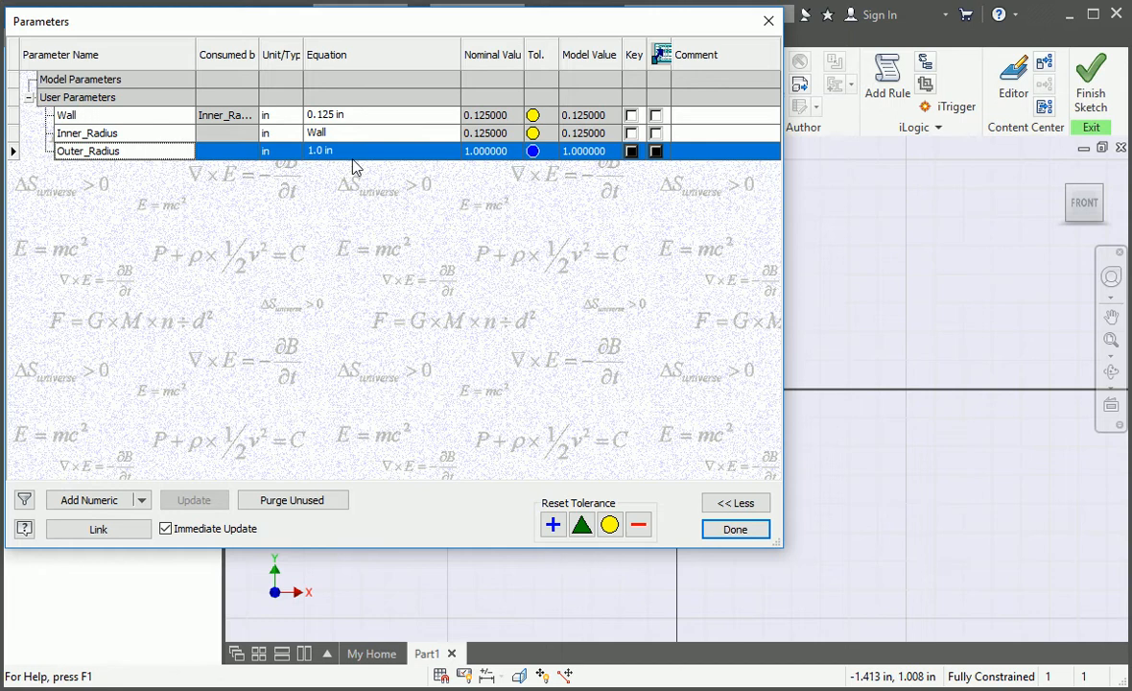
{"action": "left_click", "coordinate": [365, 151]}
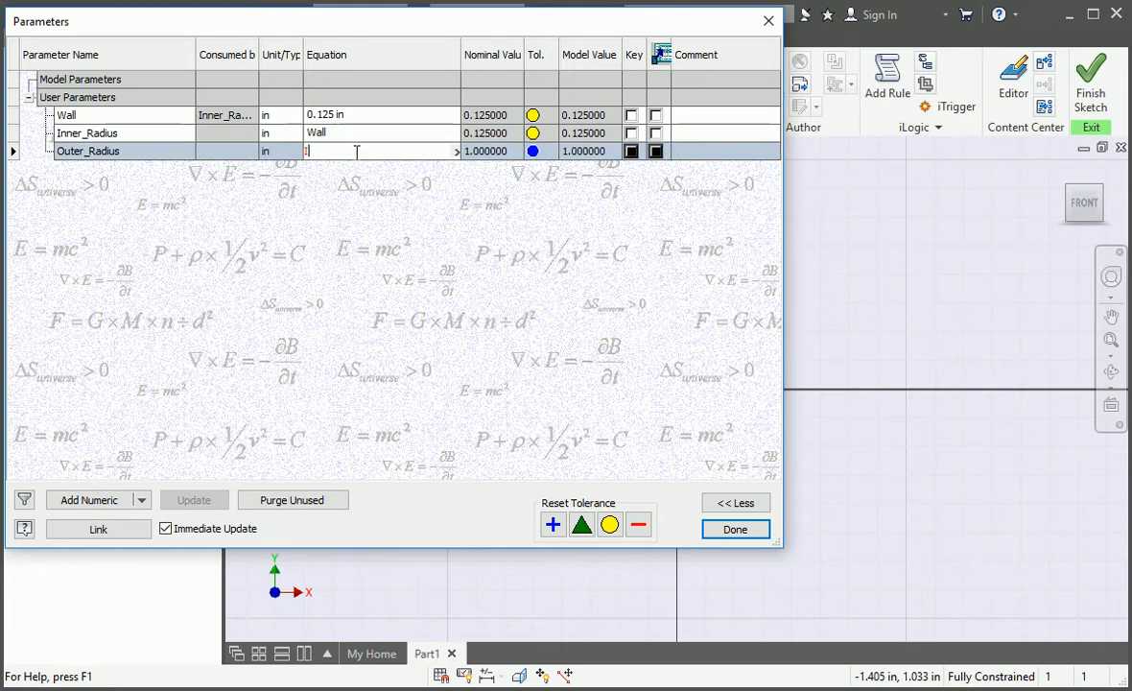
{"action": "type", "text": "Inner_Radius + Wall"}
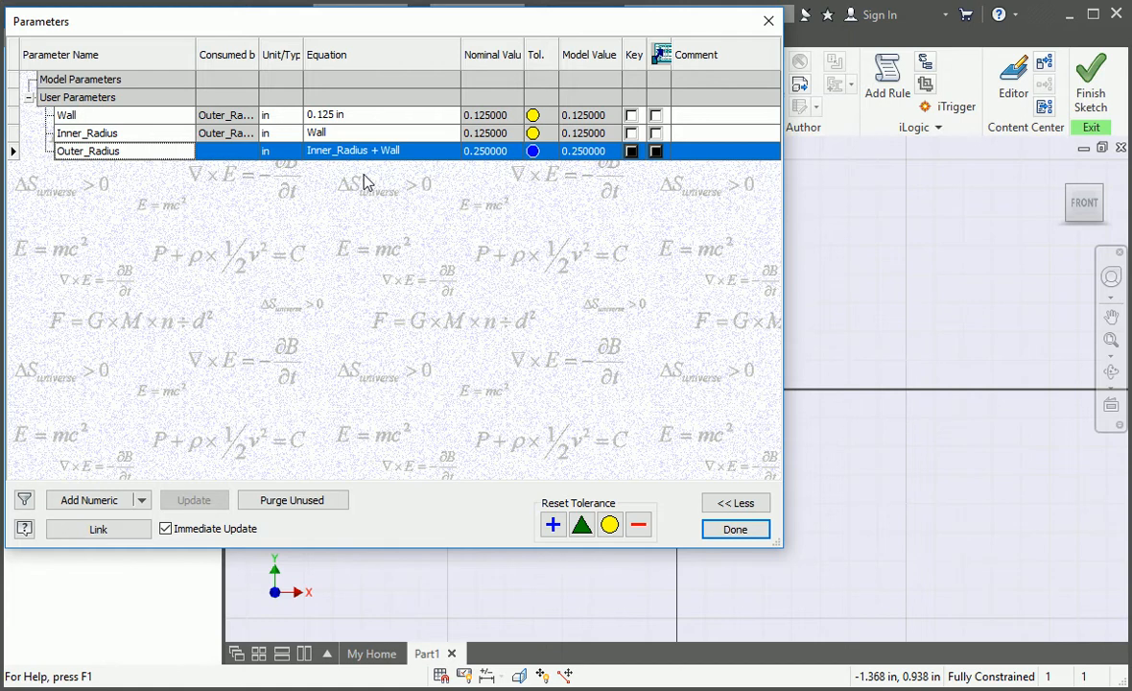
{"action": "mouse_move", "coordinate": [200, 180]}
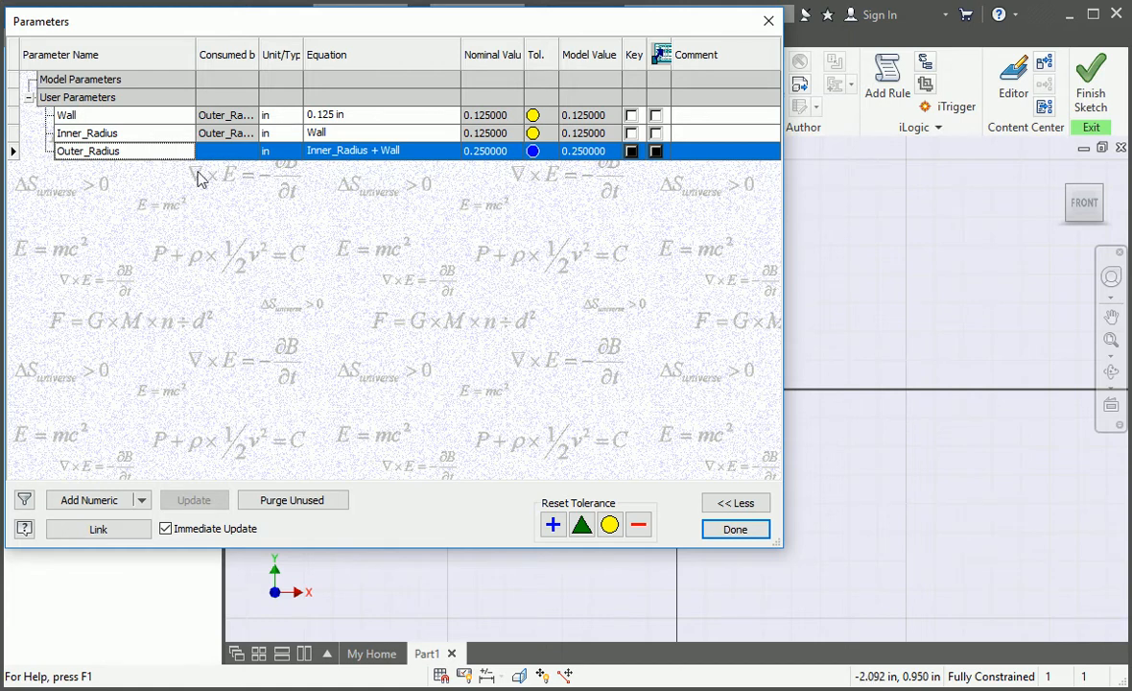
{"action": "mouse_move", "coordinate": [115, 170]}
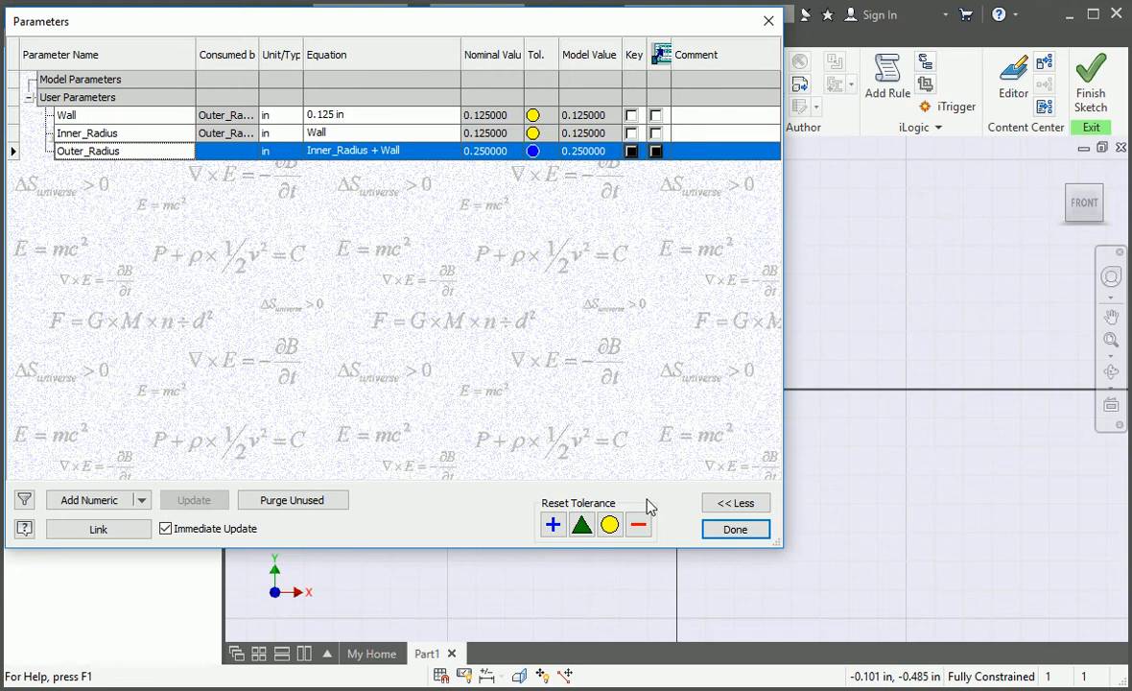
Step: Sketch the L-profile edges and set both leg thicknesses to Wall
{"action": "left_click", "coordinate": [735, 528]}
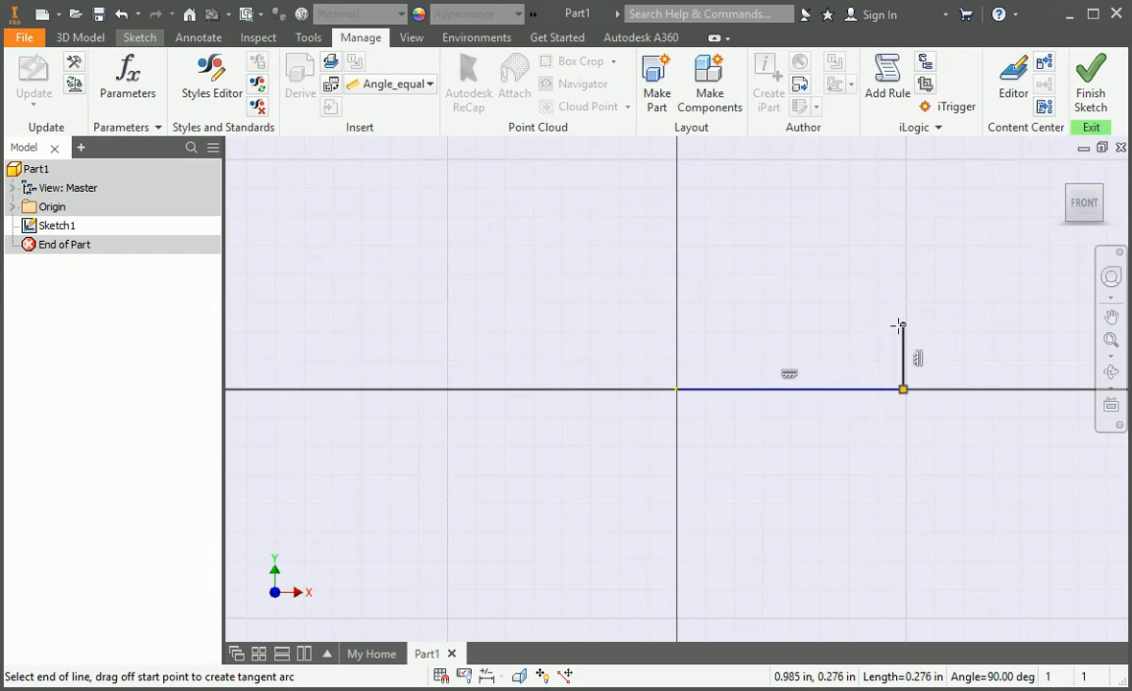
{"action": "left_click_drag", "start_coordinate": [903, 326], "coordinate": [714, 326]}
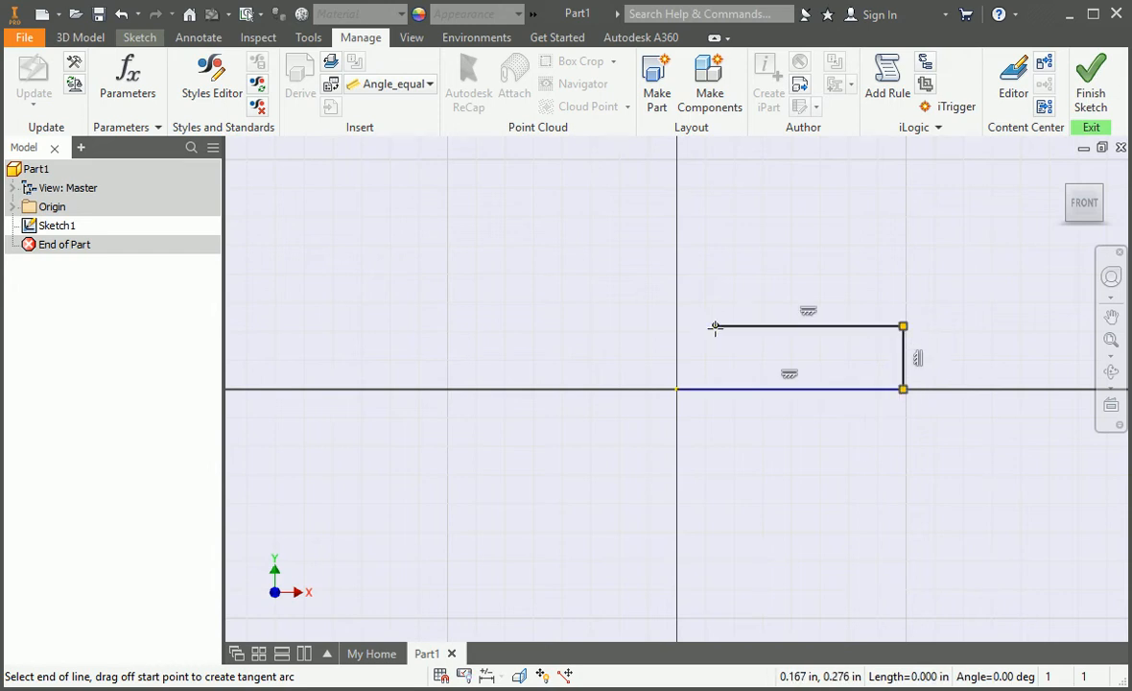
{"action": "left_click_drag", "start_coordinate": [715, 326], "coordinate": [676, 197]}
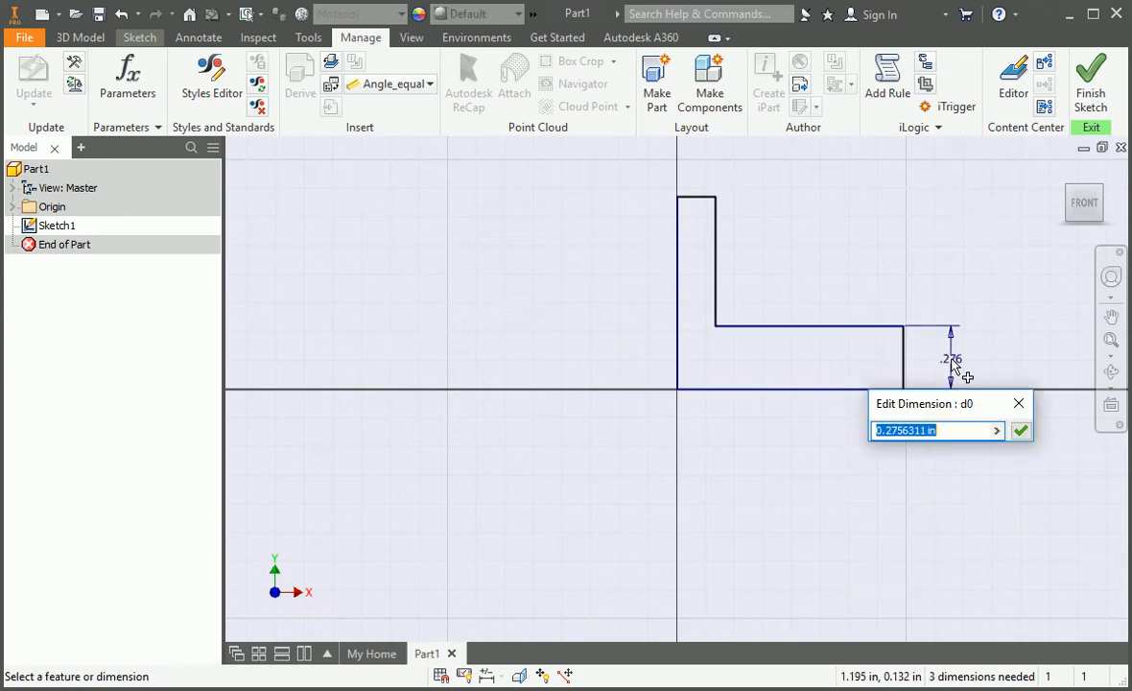
{"action": "type", "text": "Wall"}
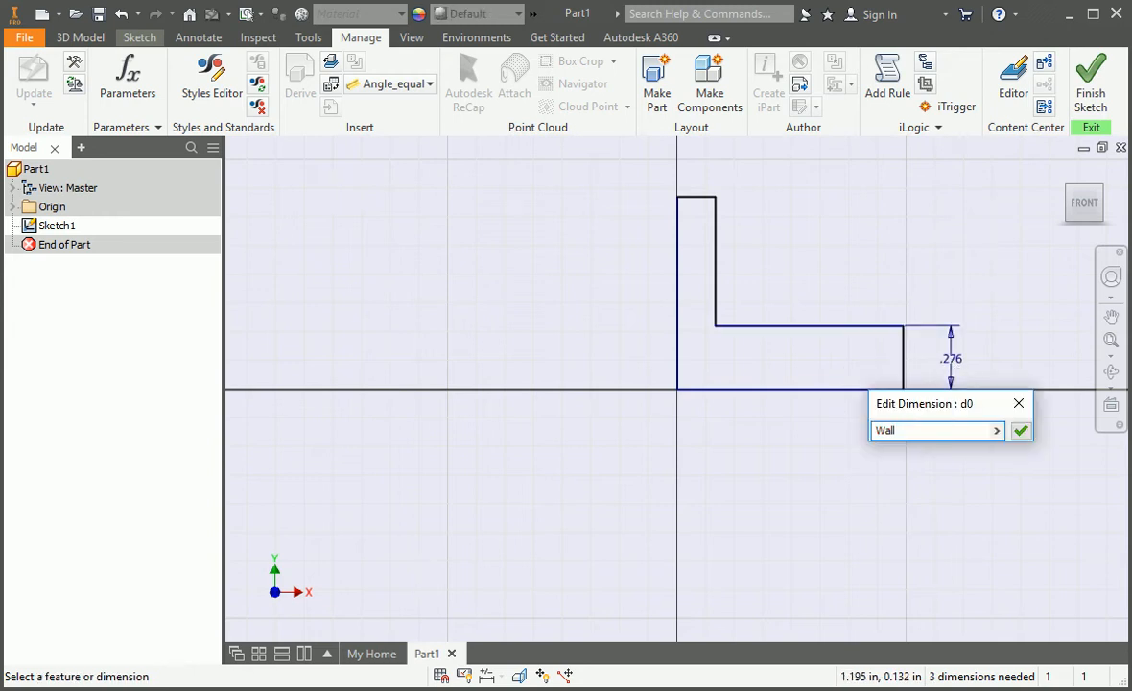
{"action": "left_click", "coordinate": [1020, 430]}
{"action": "type", "text": "d0"}
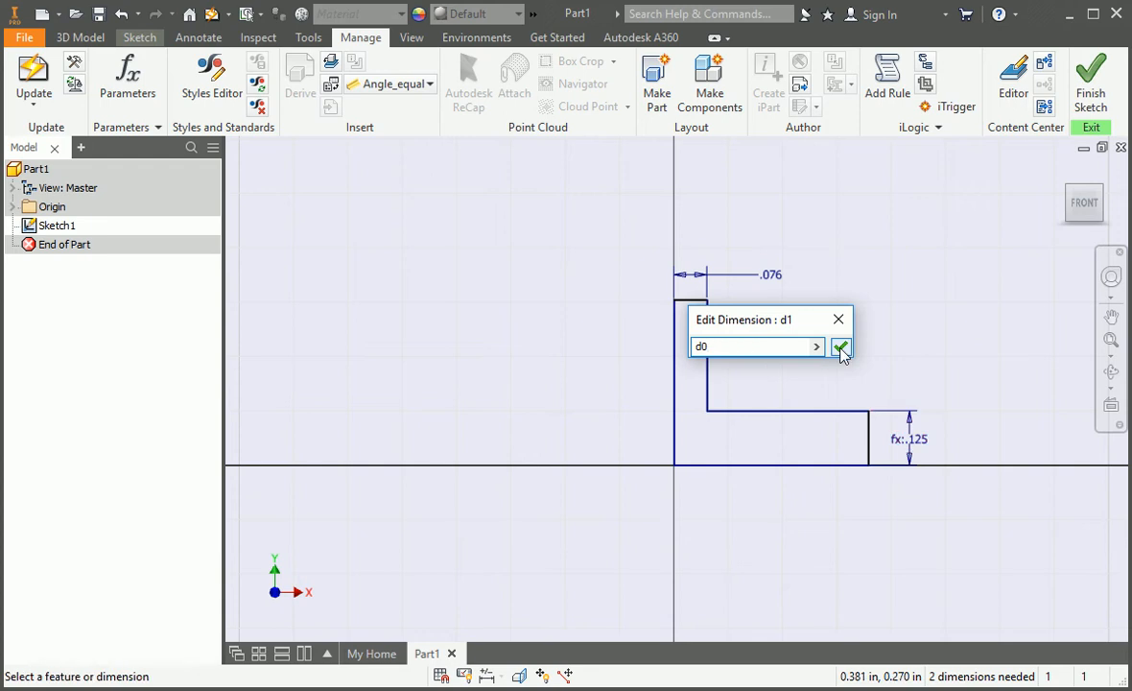
{"action": "left_click", "coordinate": [840, 346]}
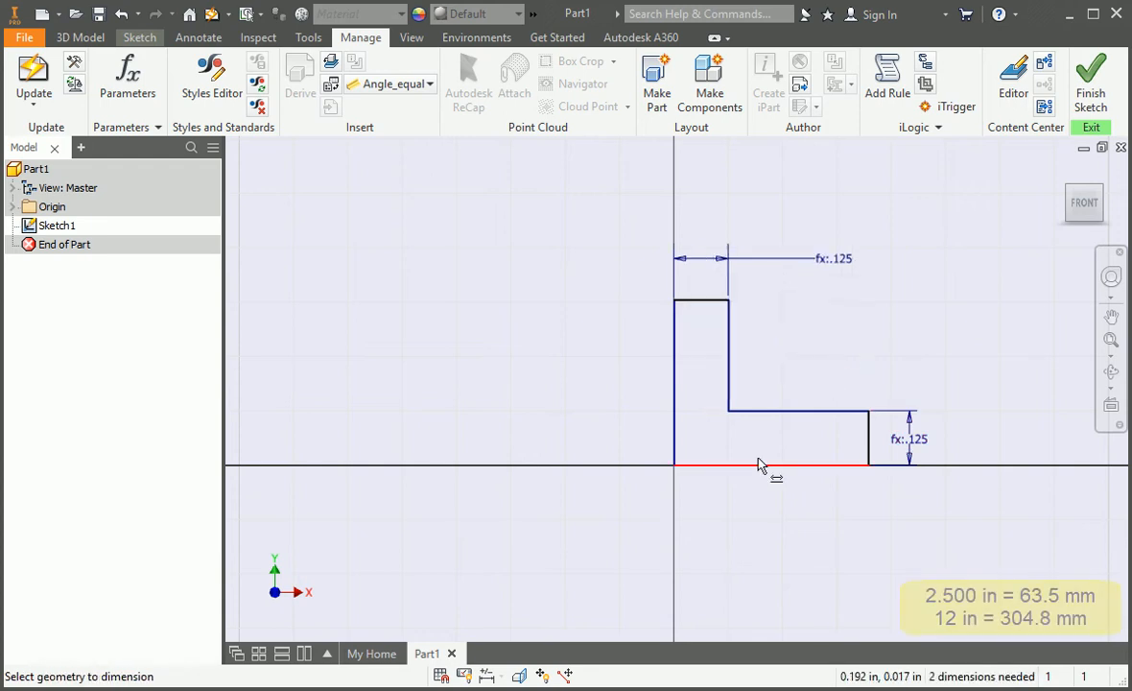
Step: Dimension the horizontal leg to 2.5 in and the vertical height to 12 in
{"action": "left_click", "coordinate": [772, 465]}
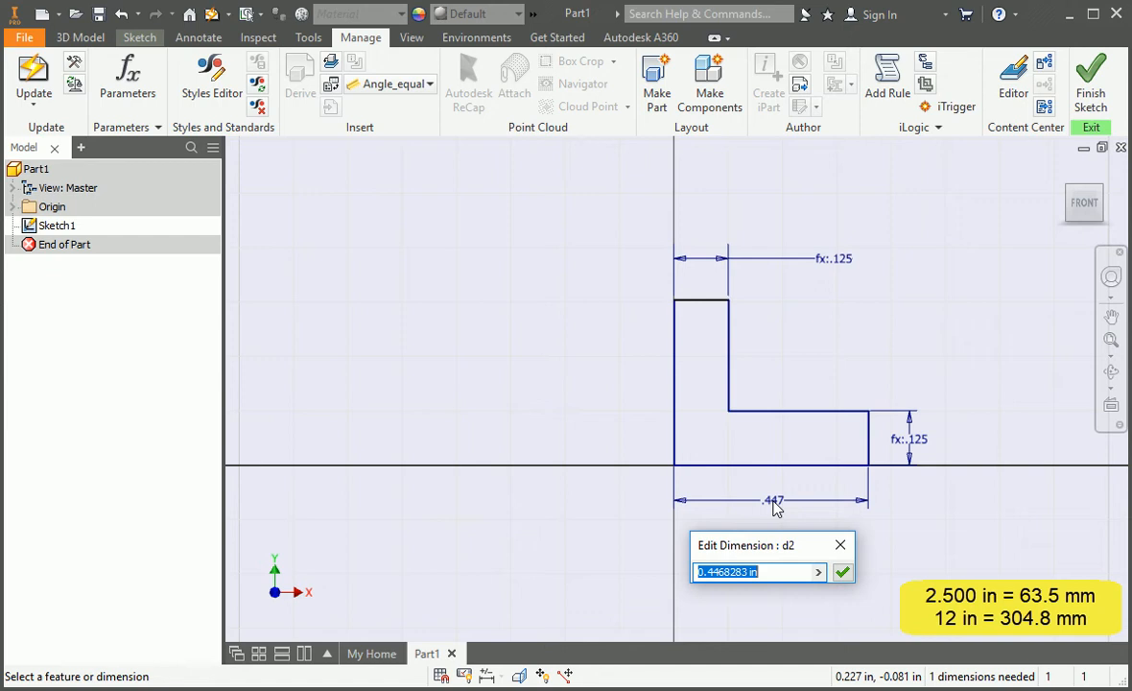
{"action": "type", "text": "2.5"}
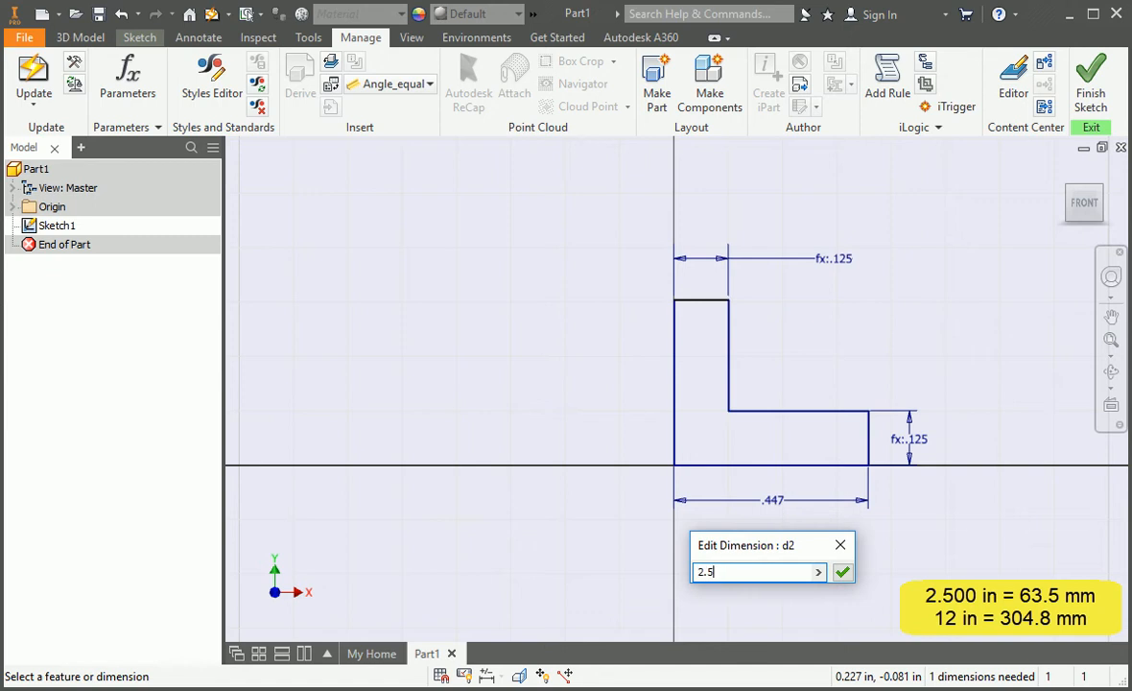
{"action": "left_click", "coordinate": [841, 572]}
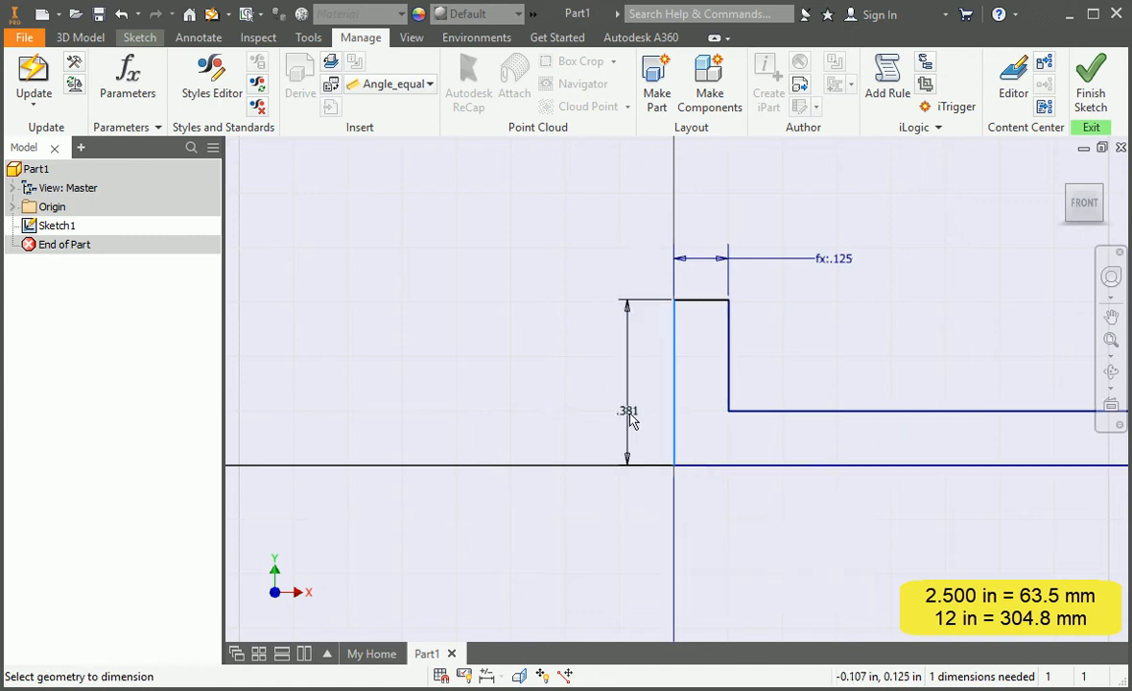
{"action": "double_click", "coordinate": [628, 410]}
{"action": "type", "text": "12"}
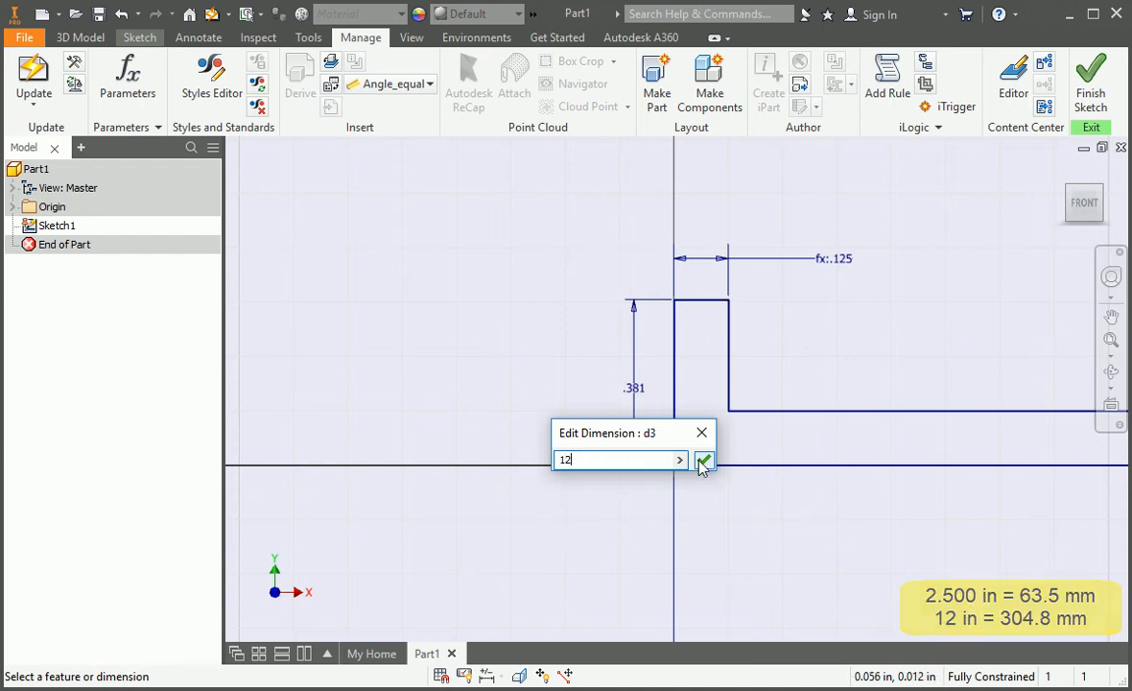
{"action": "left_click", "coordinate": [704, 462]}
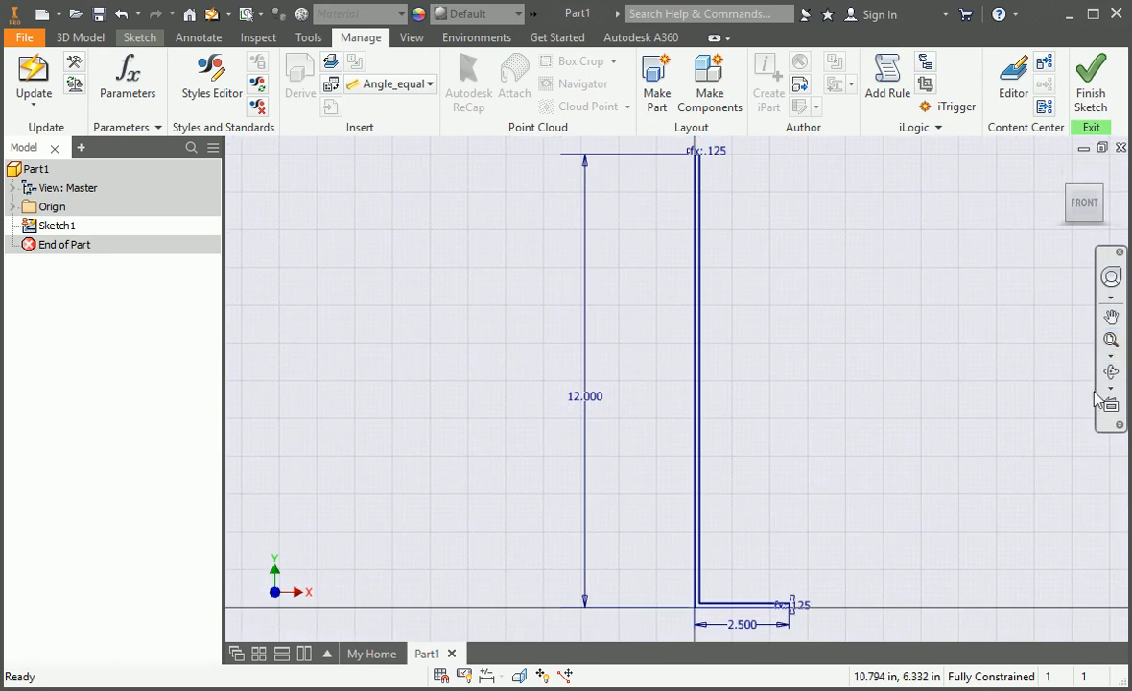
{"action": "mouse_move", "coordinate": [991, 637]}
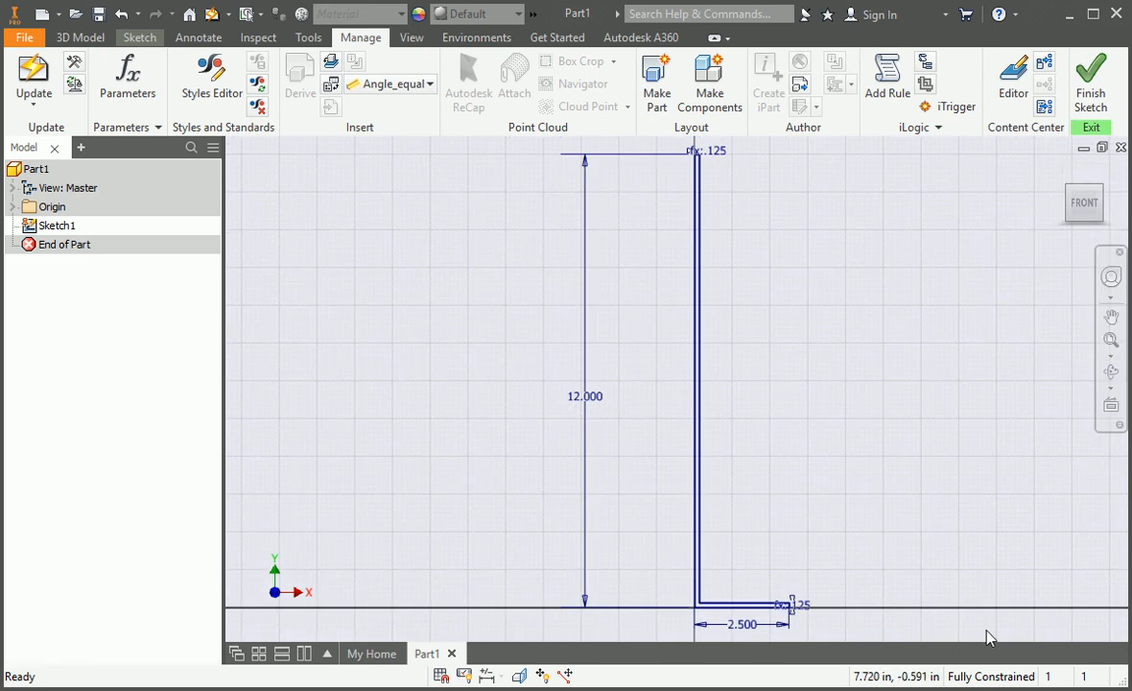
Step: Extrude the L-profile 6 in into Extrusion1 and fit the body in view
{"action": "right_click", "coordinate": [937, 496]}
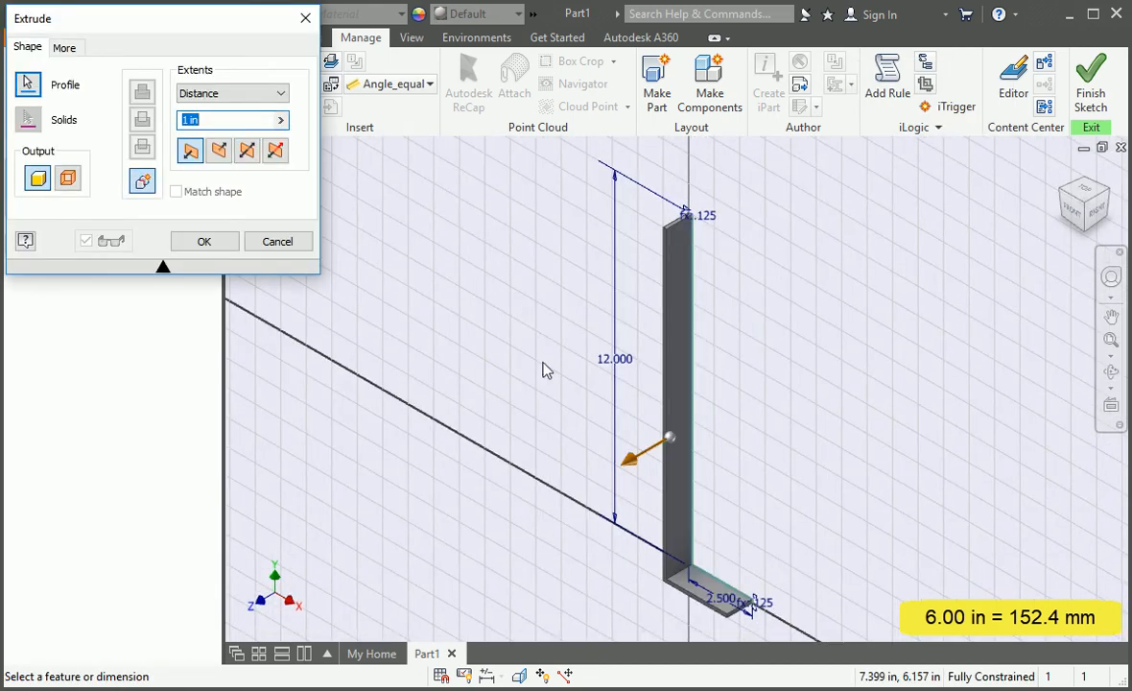
{"action": "type", "text": "6"}
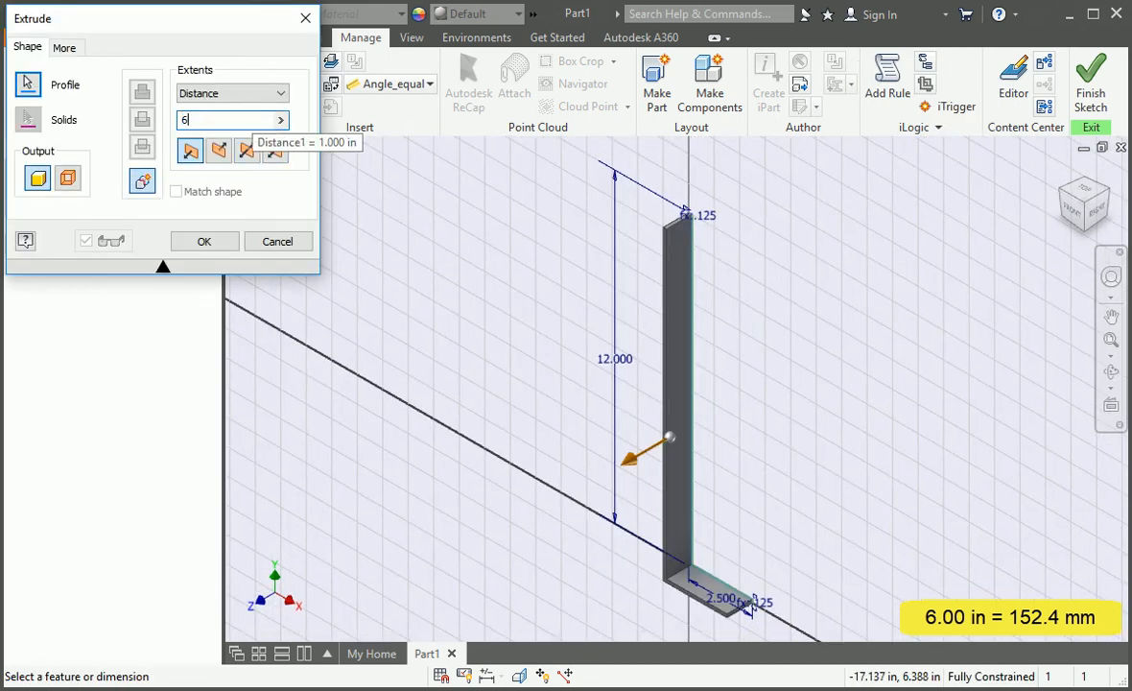
{"action": "left_click", "coordinate": [245, 150]}
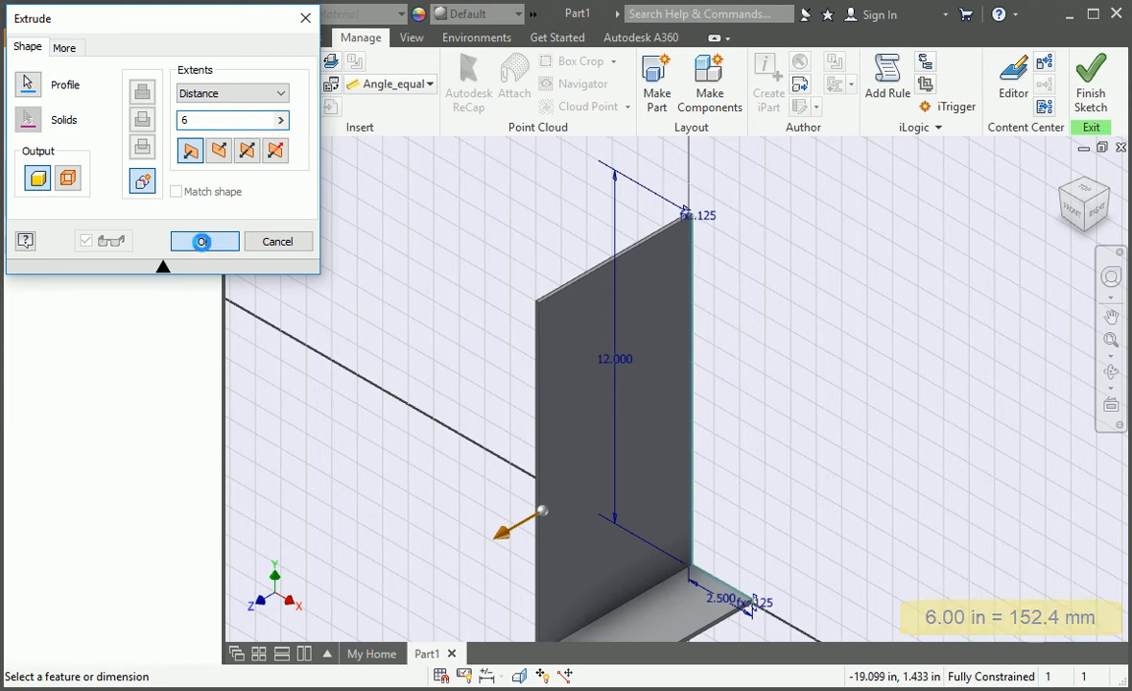
{"action": "left_click", "coordinate": [203, 241]}
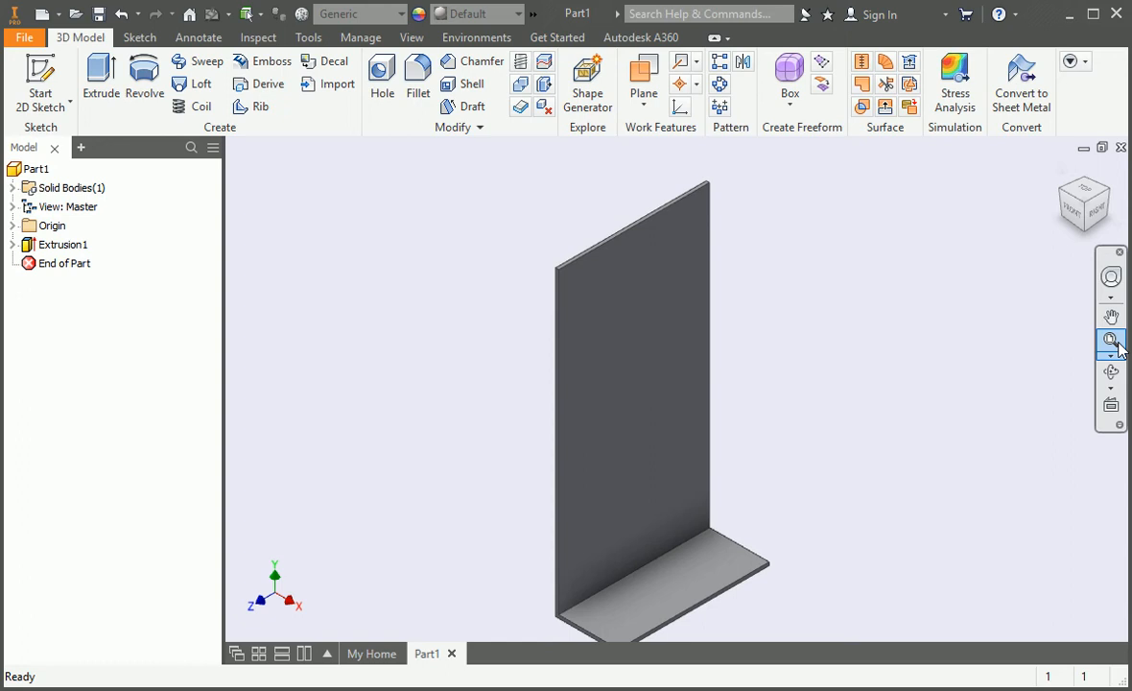
{"action": "left_click", "coordinate": [1110, 344]}
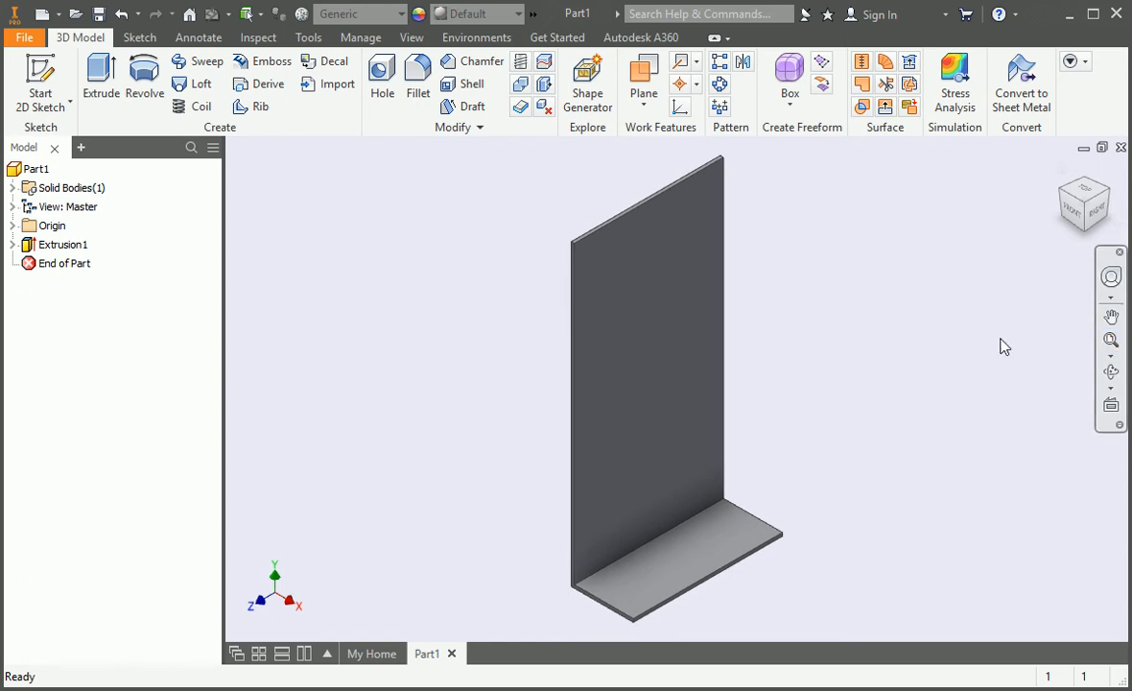
Step: Fillet the inner bend edge with radius Inner_Radius
{"action": "right_click", "coordinate": [1002, 345]}
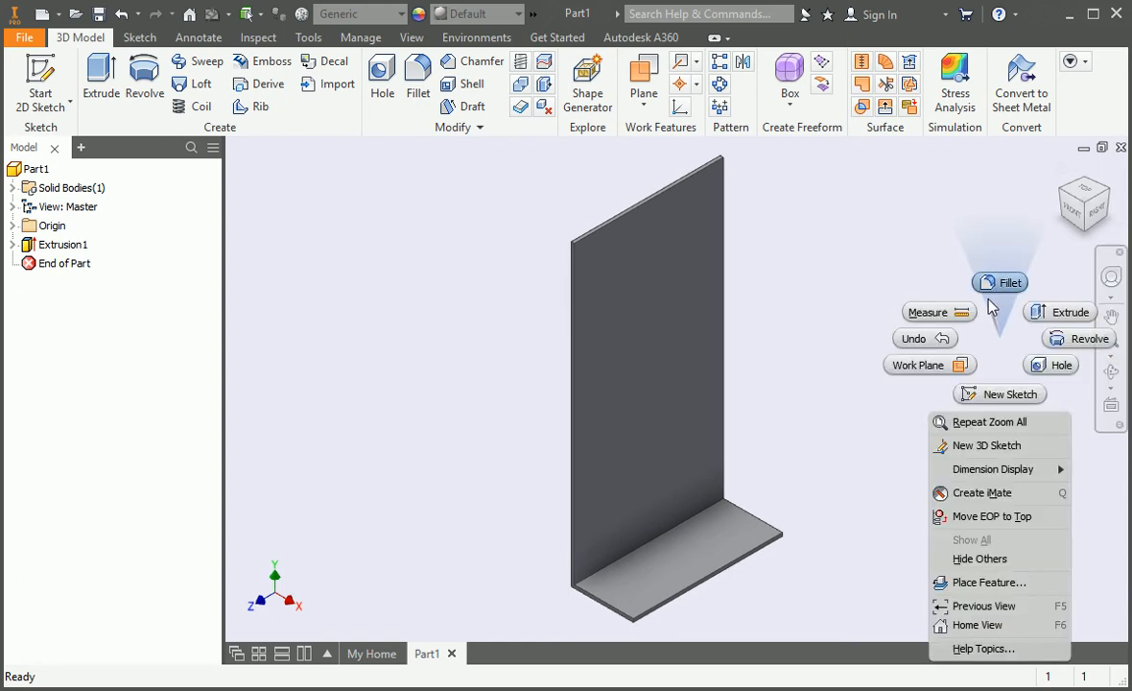
{"action": "left_click", "coordinate": [1000, 282]}
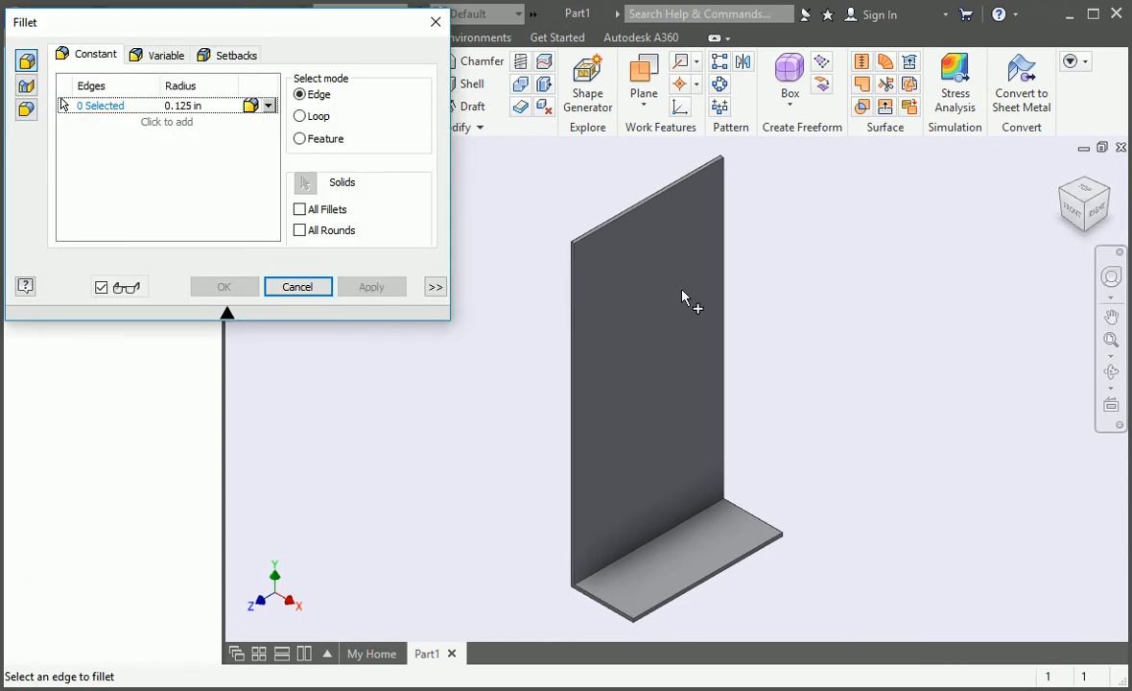
{"action": "left_click", "coordinate": [182, 105]}
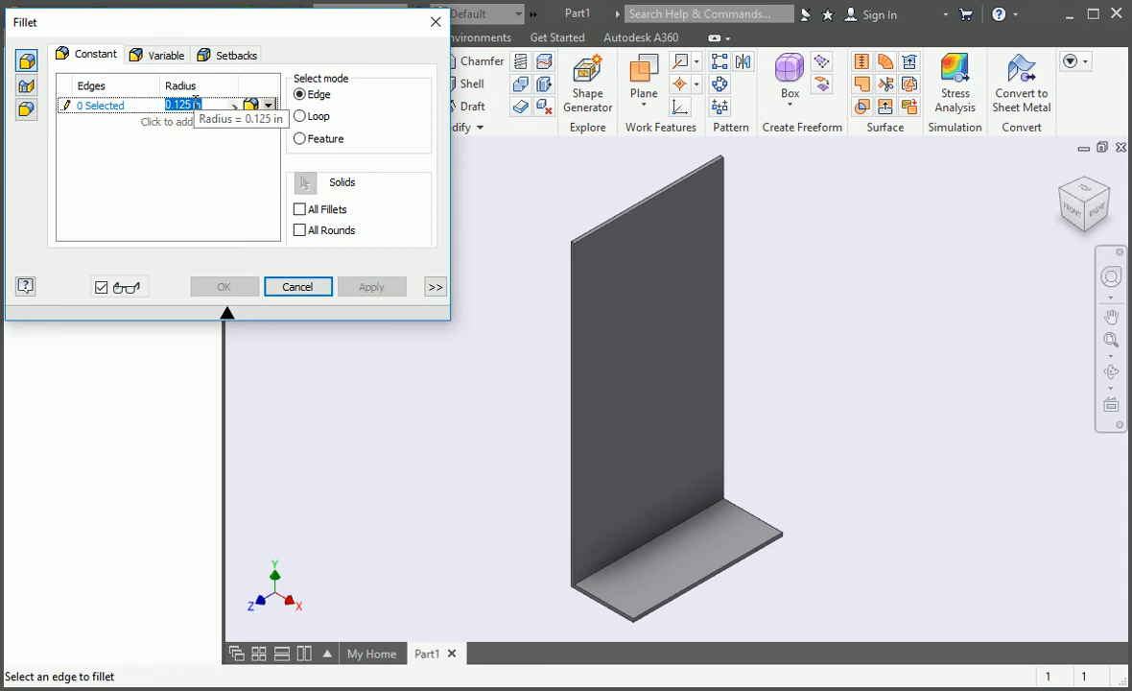
{"action": "type", "text": "Inner_Radius"}
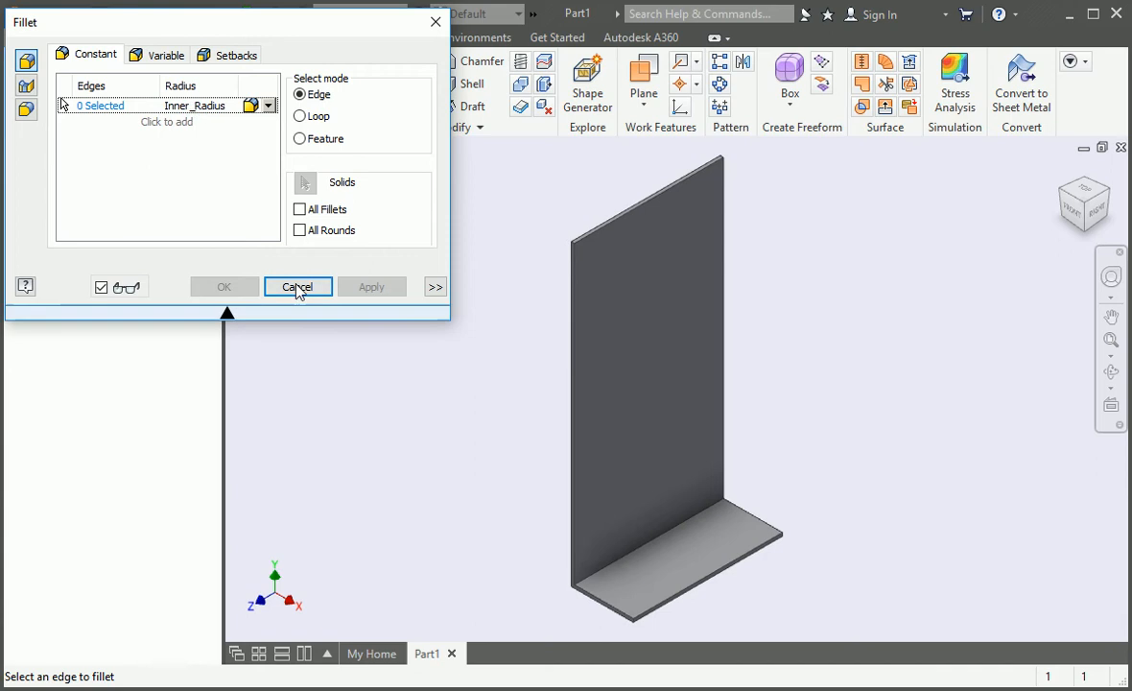
{"action": "left_click", "coordinate": [614, 566]}
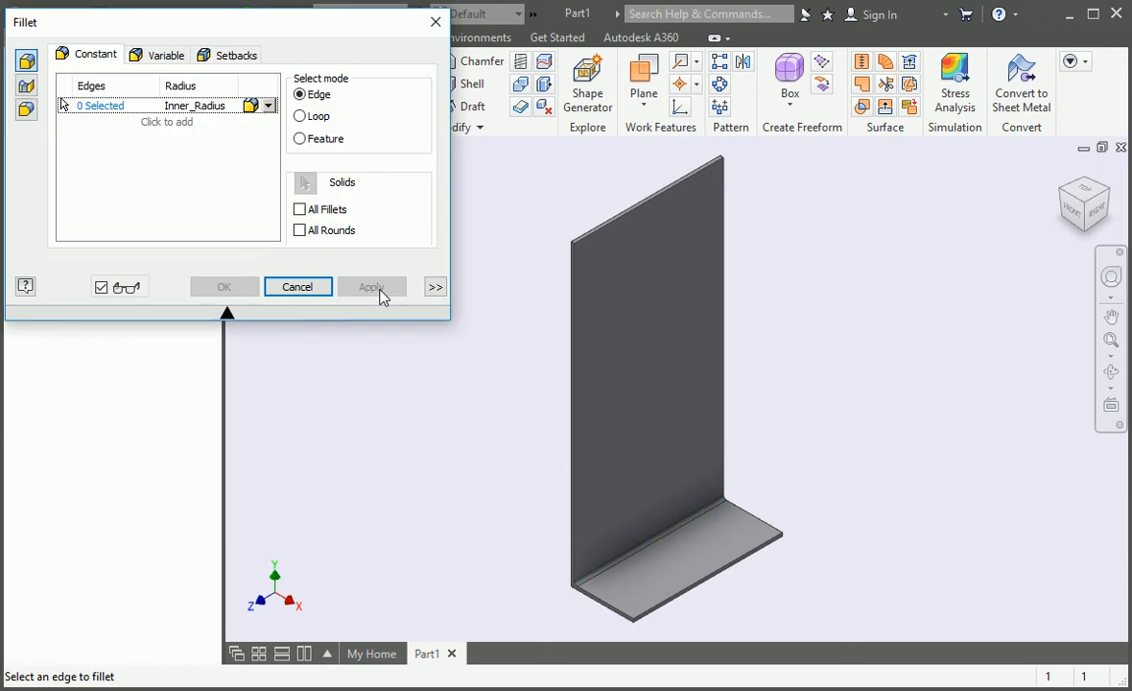
Step: Fillet the outer bend edge with radius Outer_Radius
{"action": "double_click", "coordinate": [195, 105]}
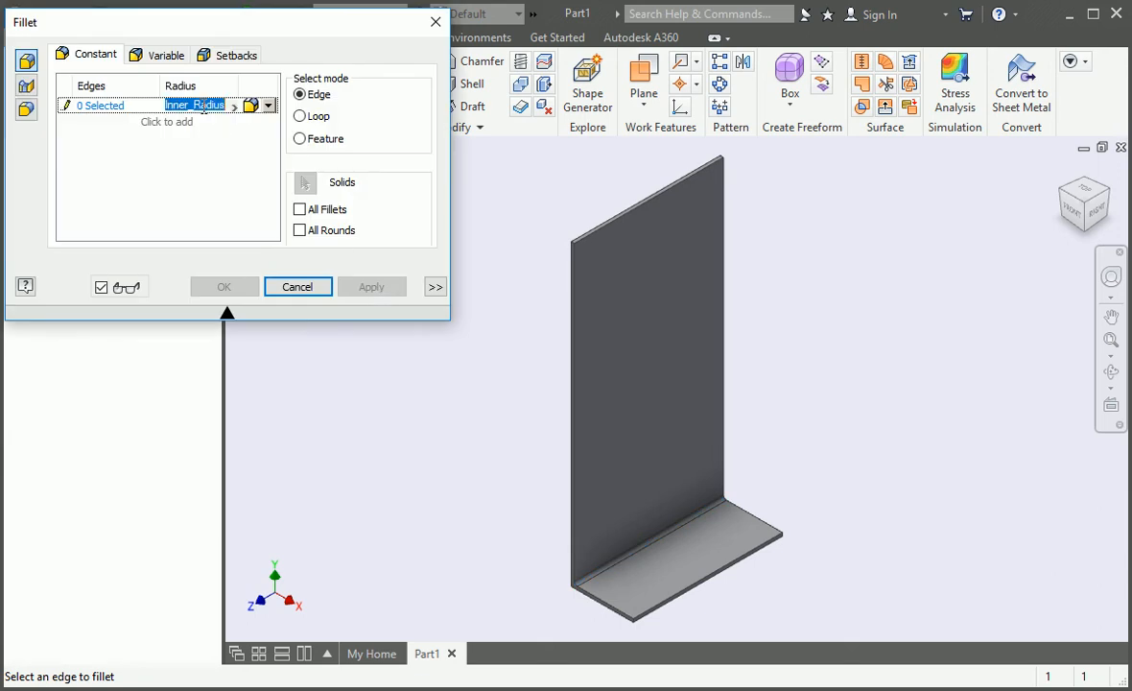
{"action": "type", "text": "Out"}
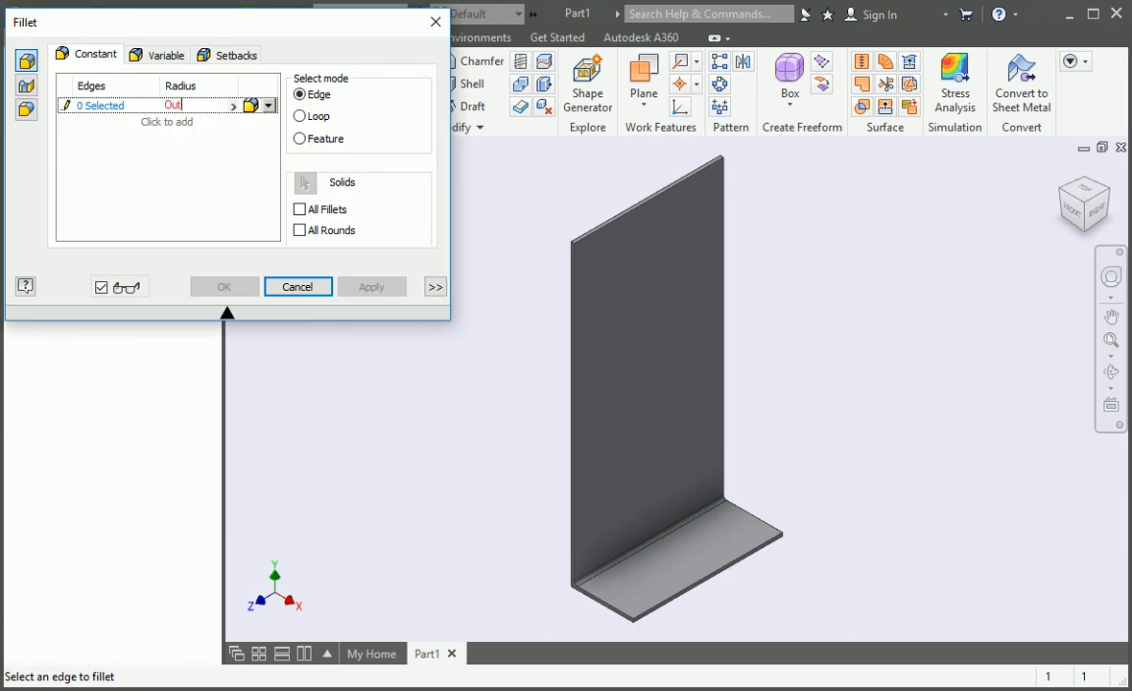
{"action": "type", "text": "Outer_Radius"}
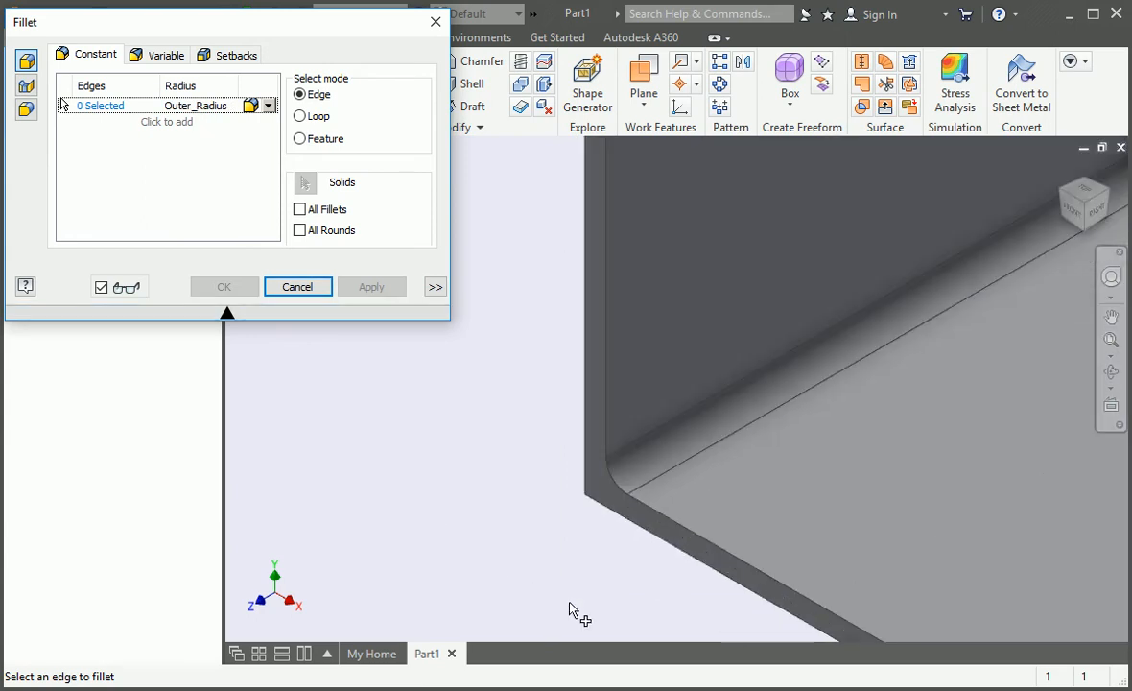
{"action": "left_click", "coordinate": [599, 490]}
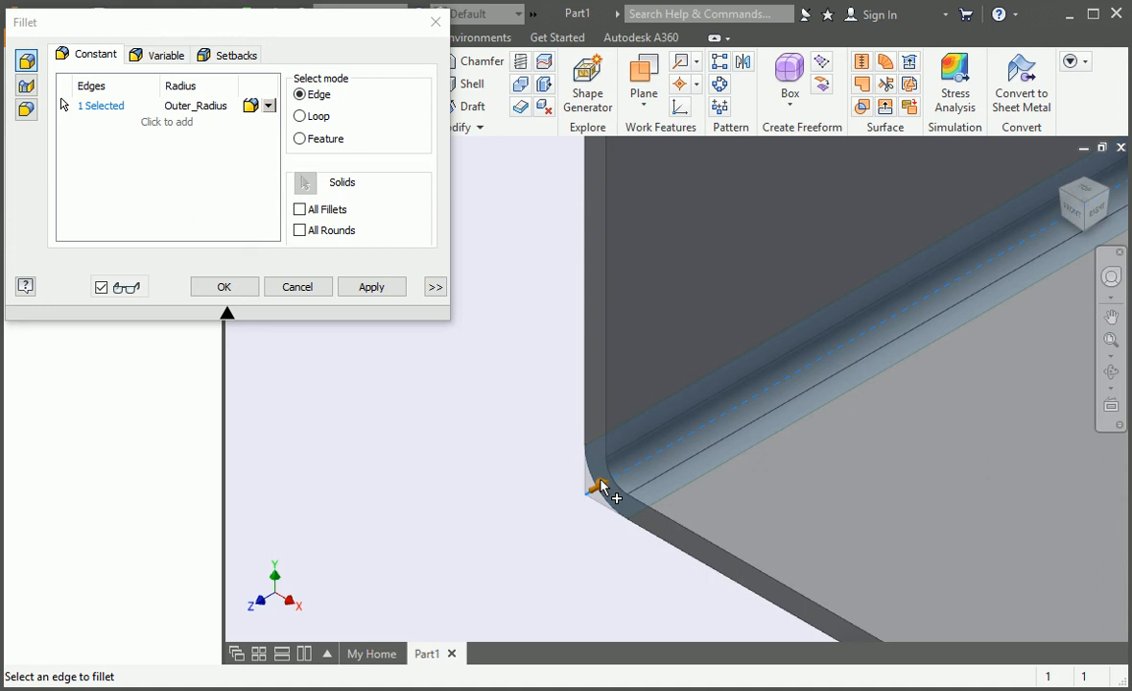
{"action": "left_click", "coordinate": [223, 285]}
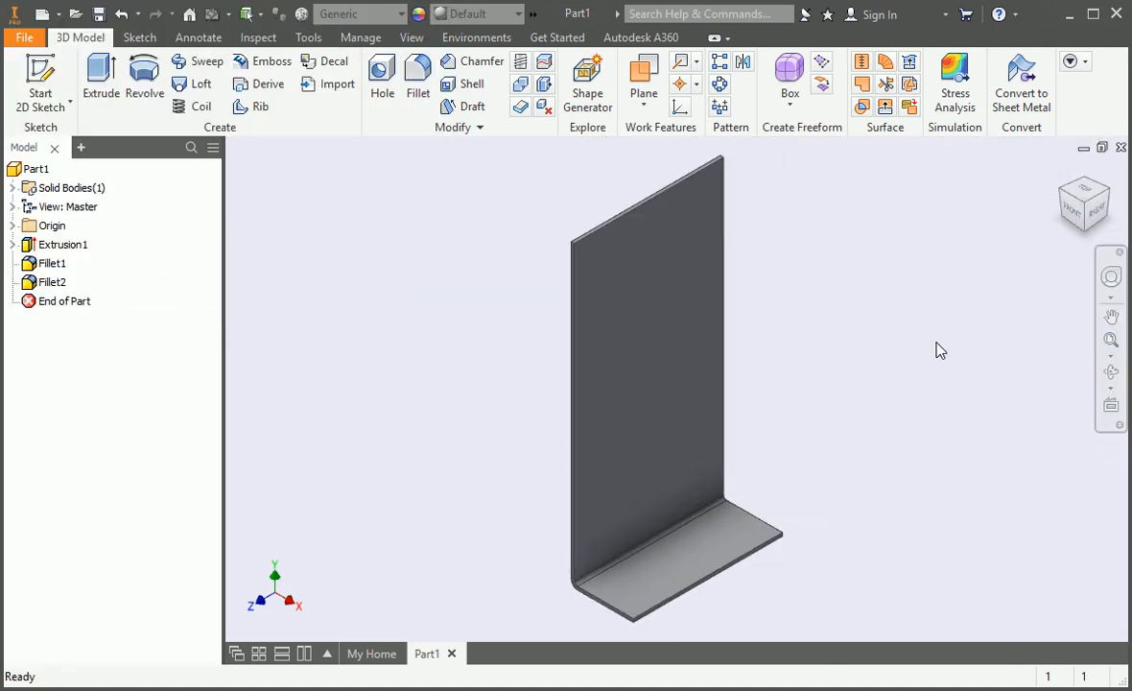
{"action": "mouse_move", "coordinate": [768, 292]}
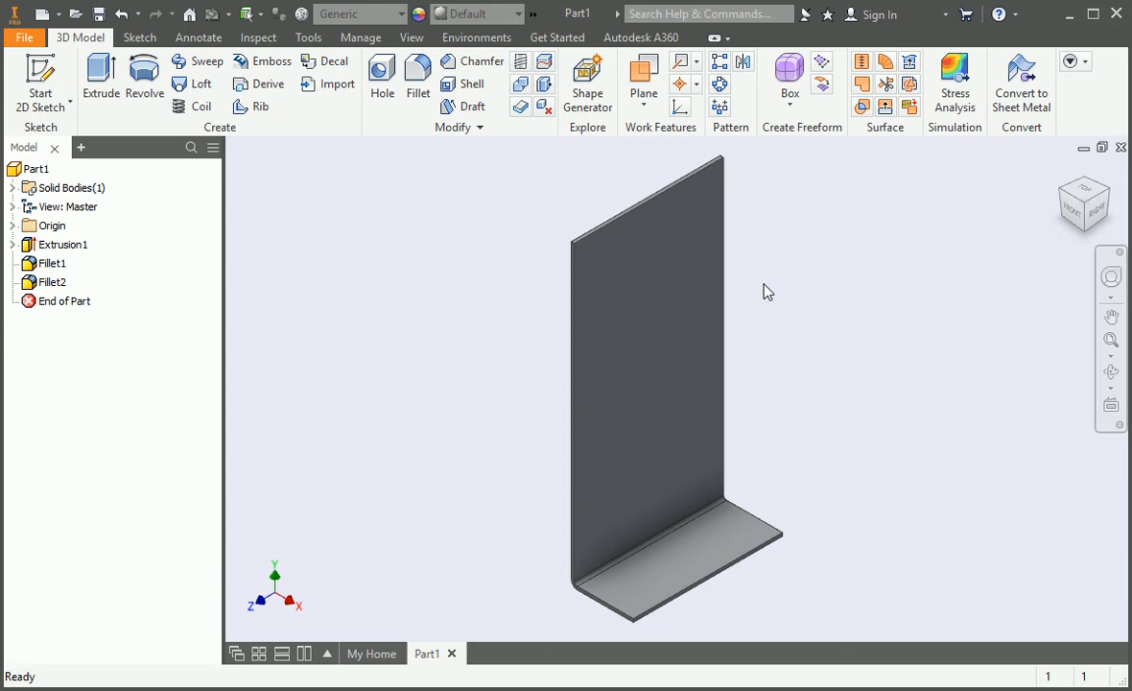
Step: Start Sketch2 on the XY Plane and draw a mirrored L outline from the origin
{"action": "right_click", "coordinate": [768, 291]}
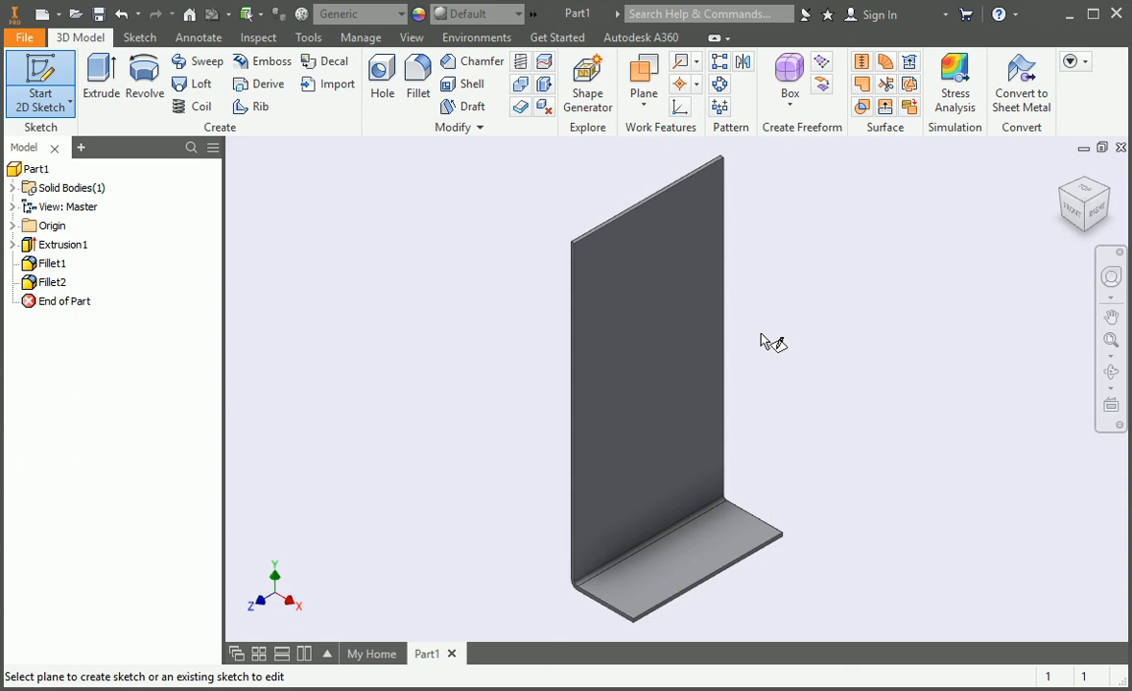
{"action": "left_click", "coordinate": [13, 225]}
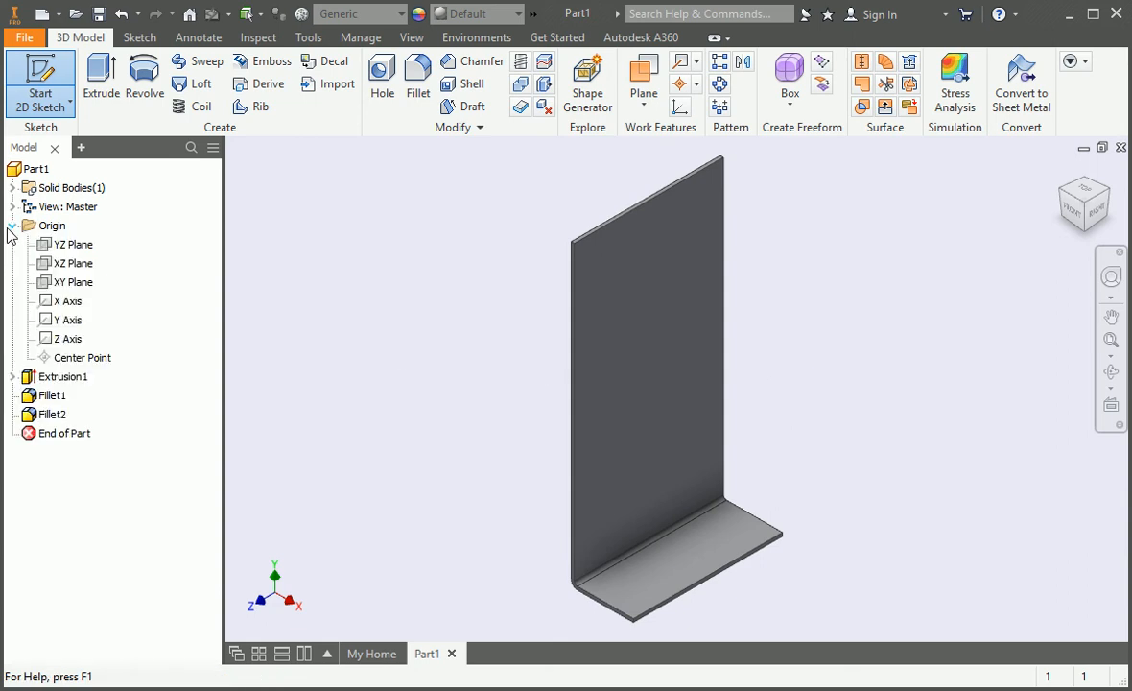
{"action": "left_click", "coordinate": [72, 281]}
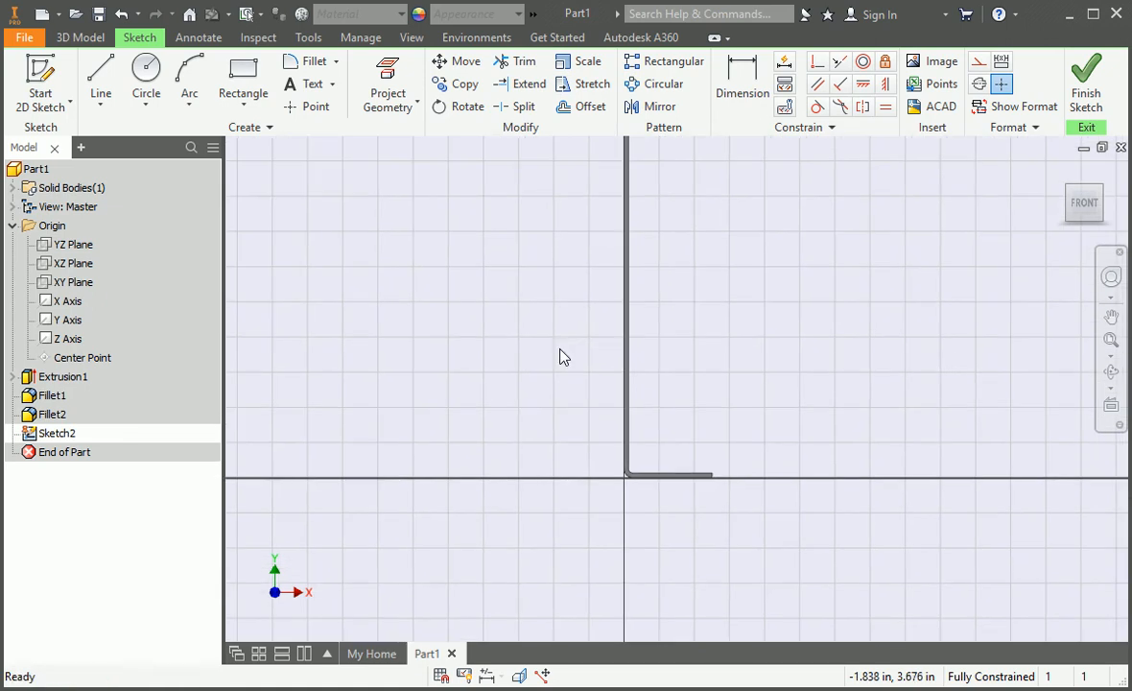
{"action": "right_click", "coordinate": [564, 357]}
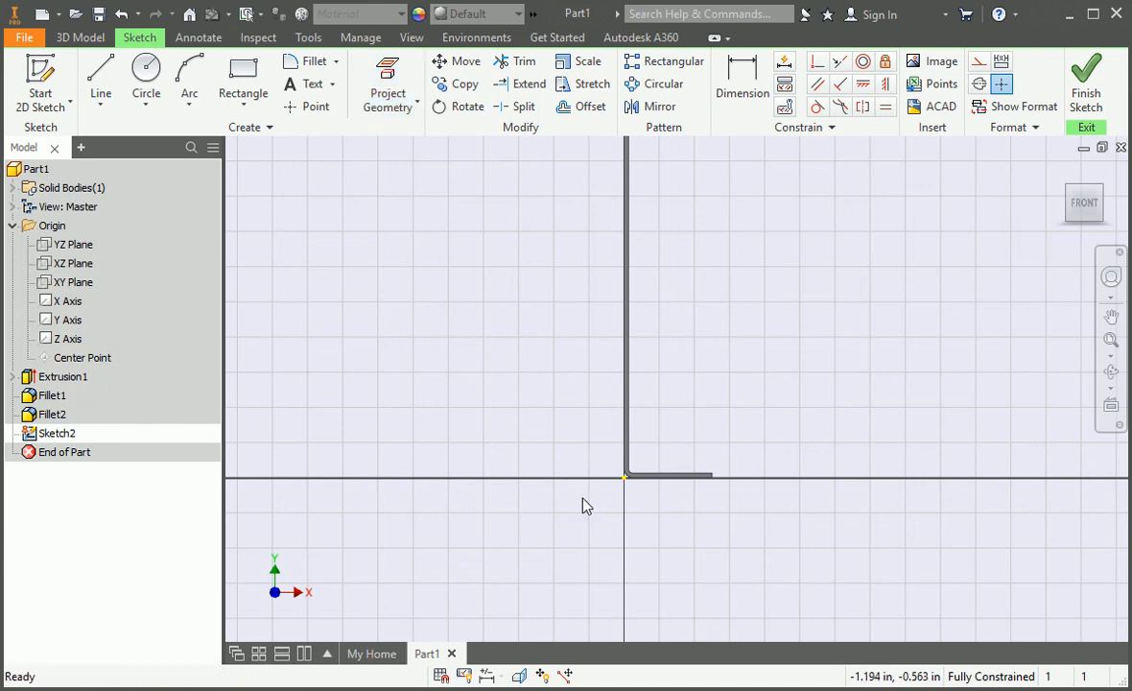
{"action": "left_click", "coordinate": [100, 77]}
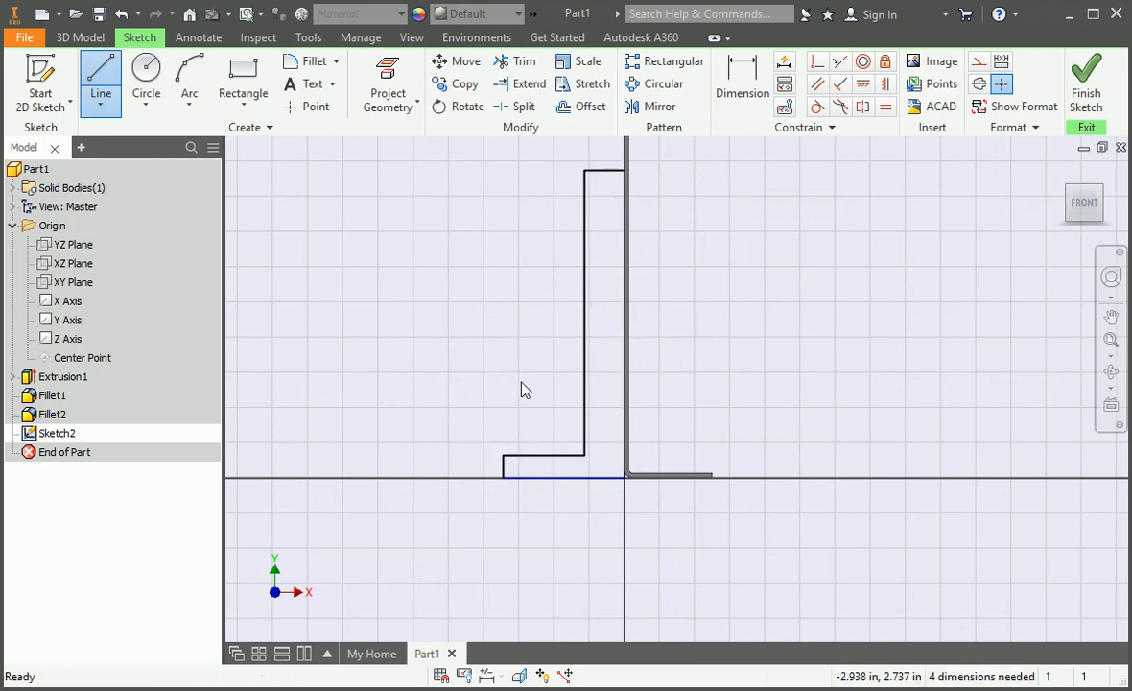
Step: Apply Wall thickness and dimension the foot to 2.5 in and the height to 16 in
{"action": "left_click", "coordinate": [741, 84]}
{"action": "type", "text": "Wall"}
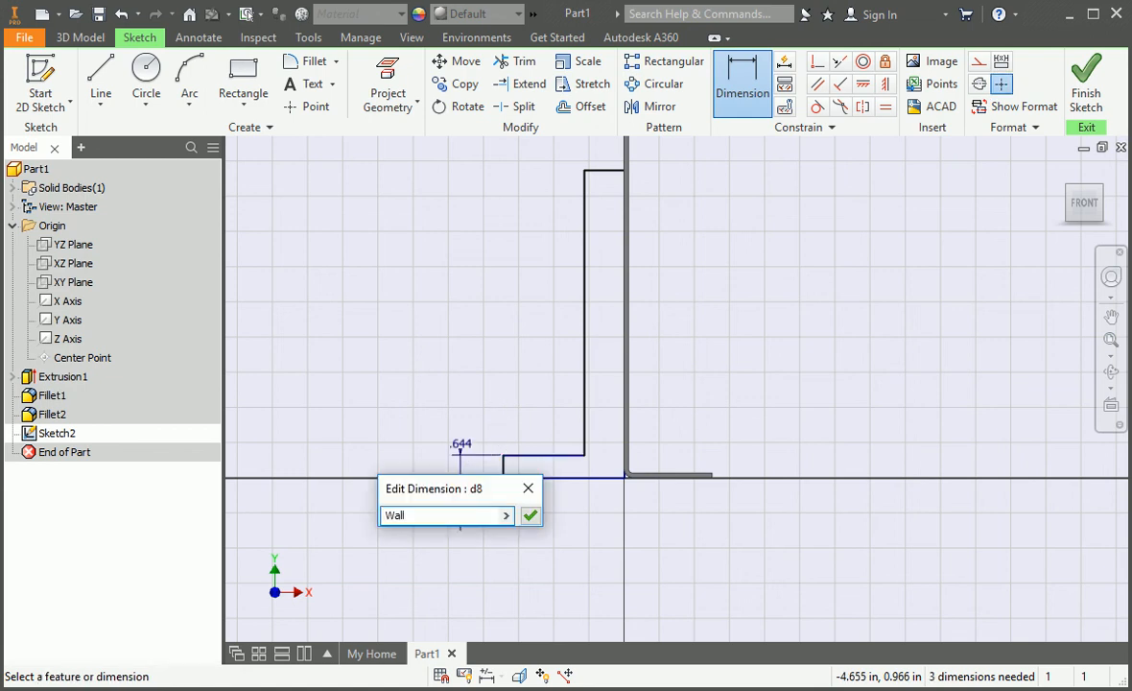
{"action": "left_click", "coordinate": [529, 515]}
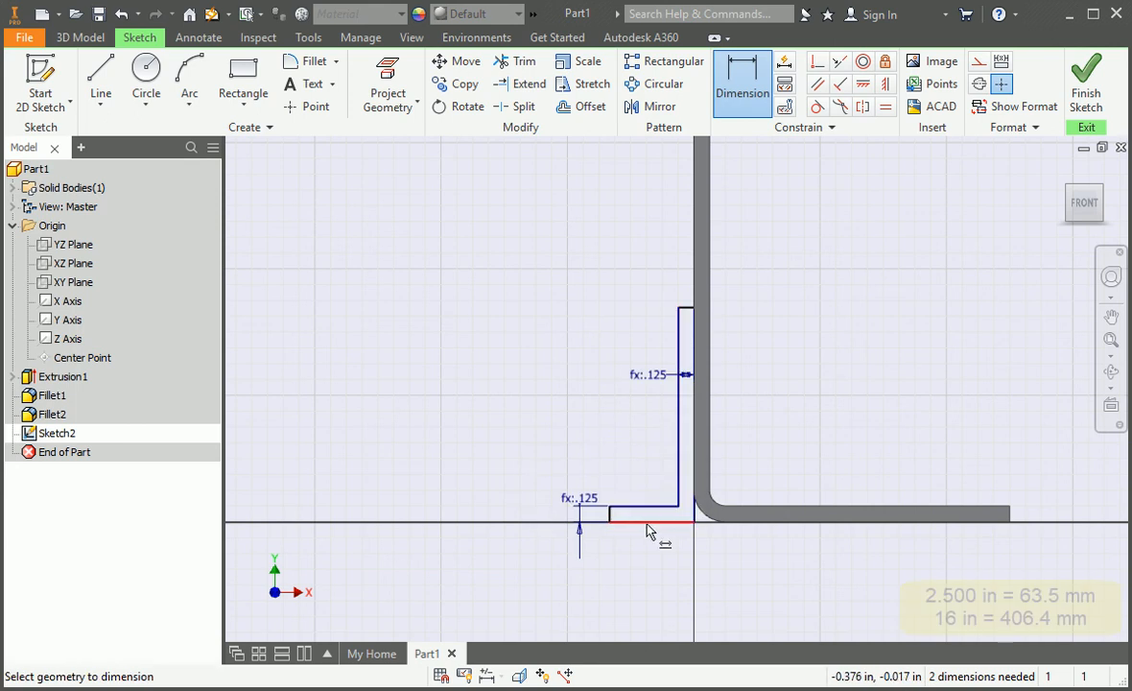
{"action": "left_click", "coordinate": [652, 531]}
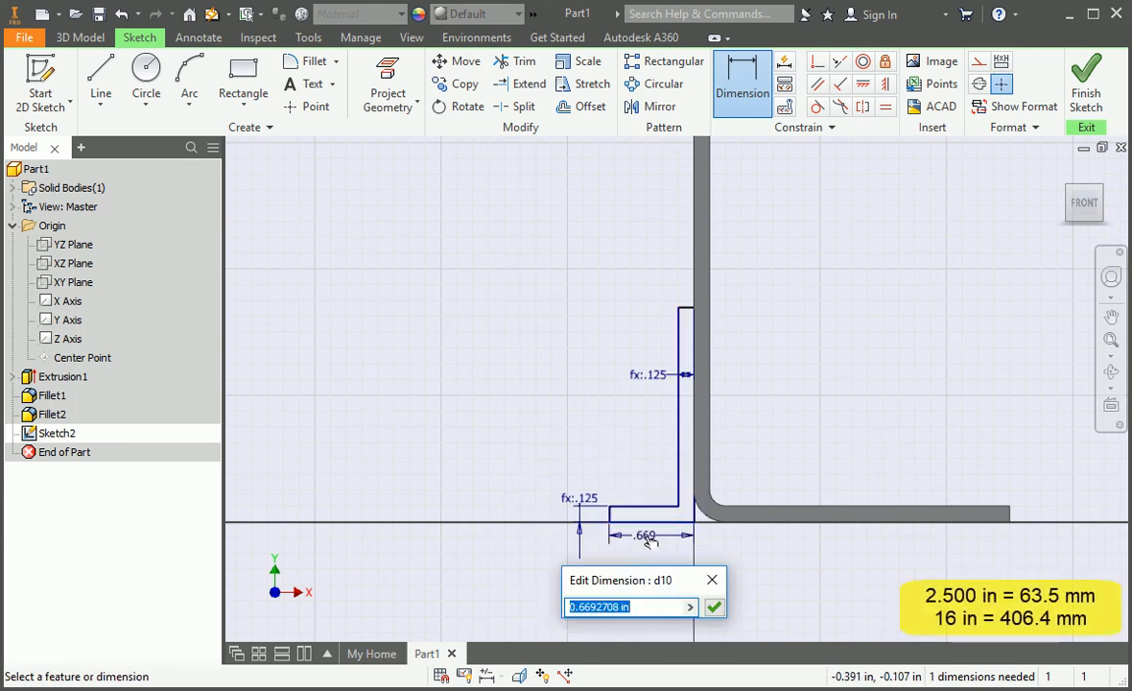
{"action": "type", "text": "2.5"}
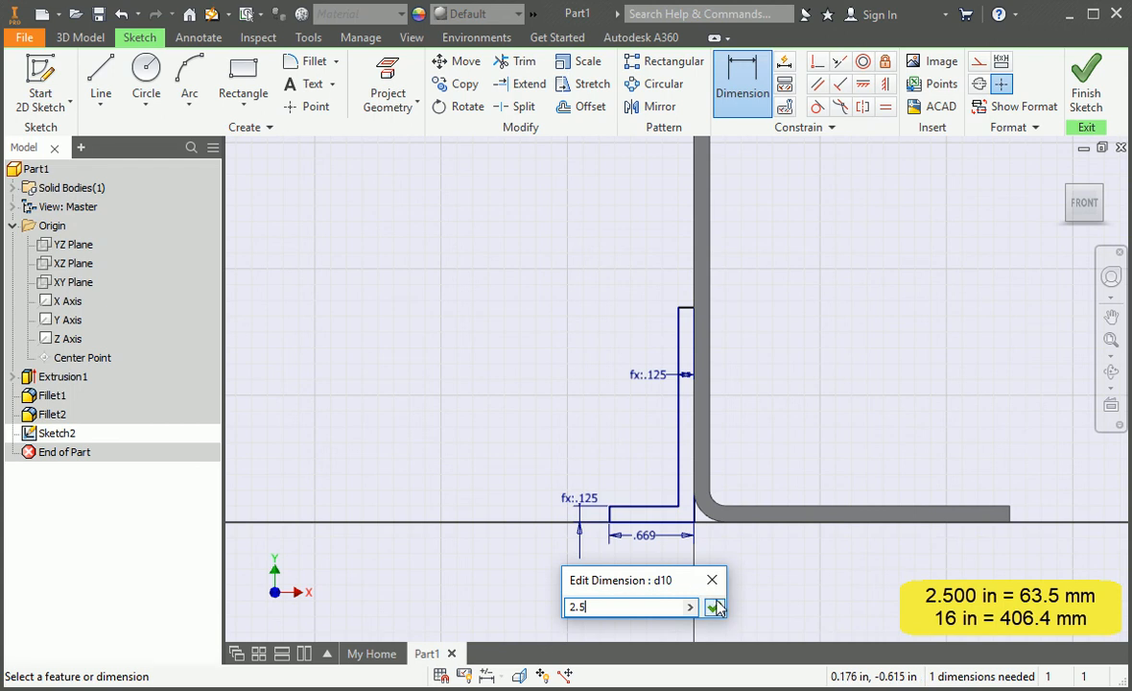
{"action": "left_click", "coordinate": [714, 608]}
{"action": "type", "text": "16"}
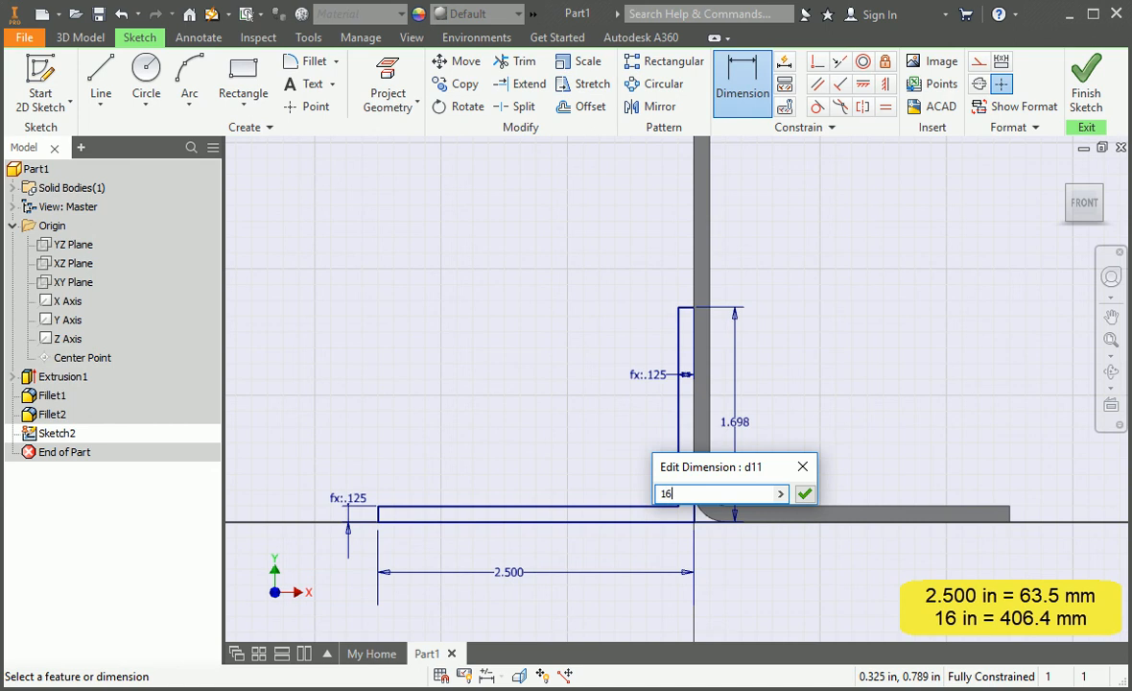
{"action": "left_click", "coordinate": [805, 493]}
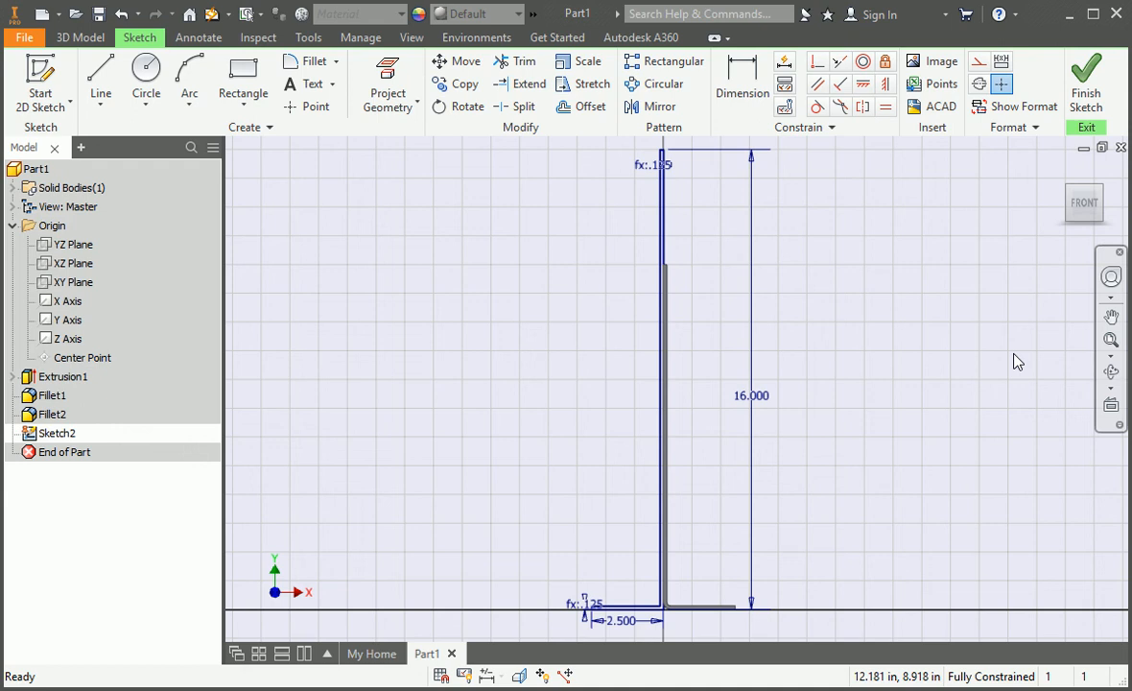
Step: Extrude Sketch2's L-profile 6 in as a new solid body, Extrusion2
{"action": "right_click", "coordinate": [1018, 362]}
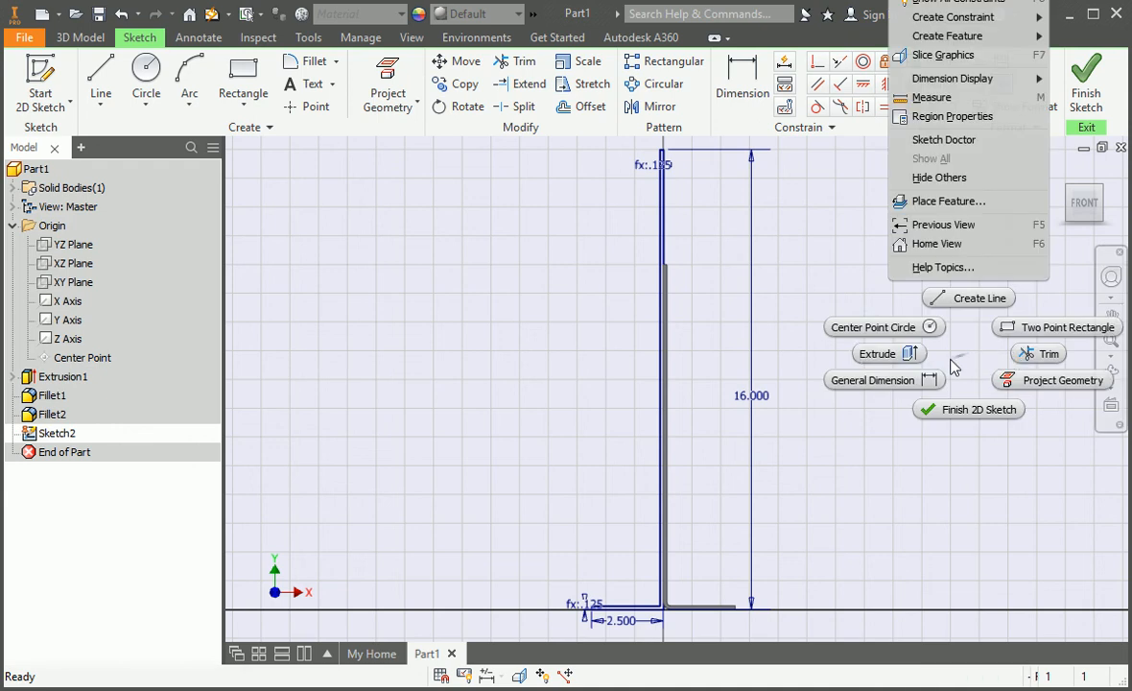
{"action": "left_click", "coordinate": [876, 353]}
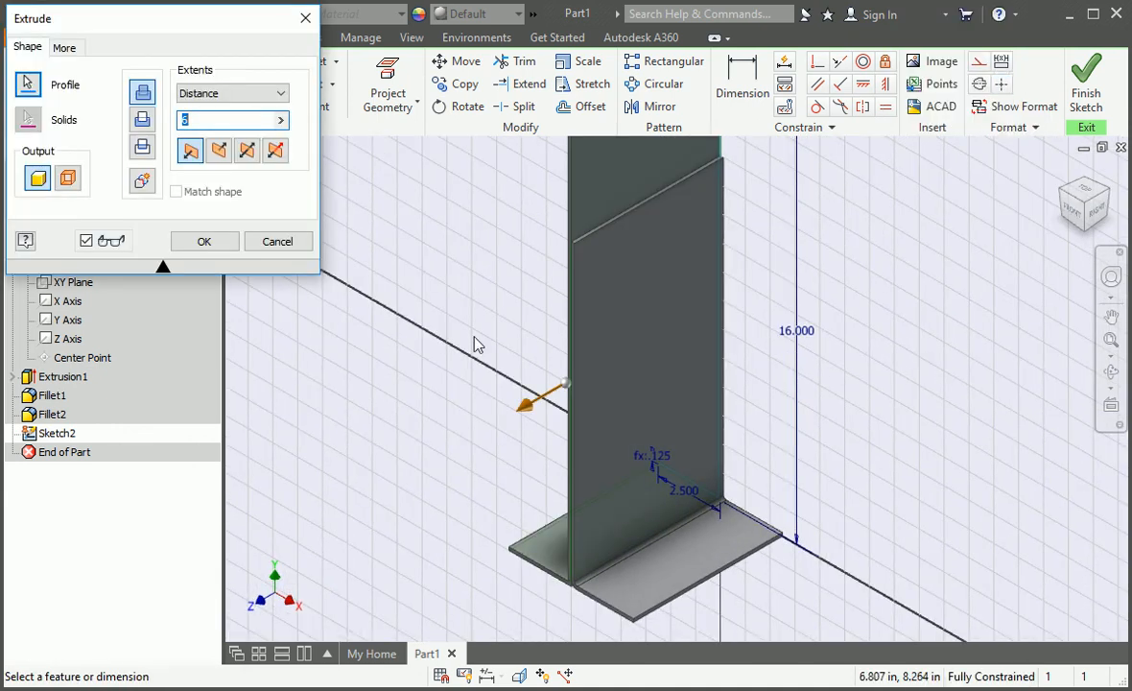
{"action": "mouse_move", "coordinate": [142, 182]}
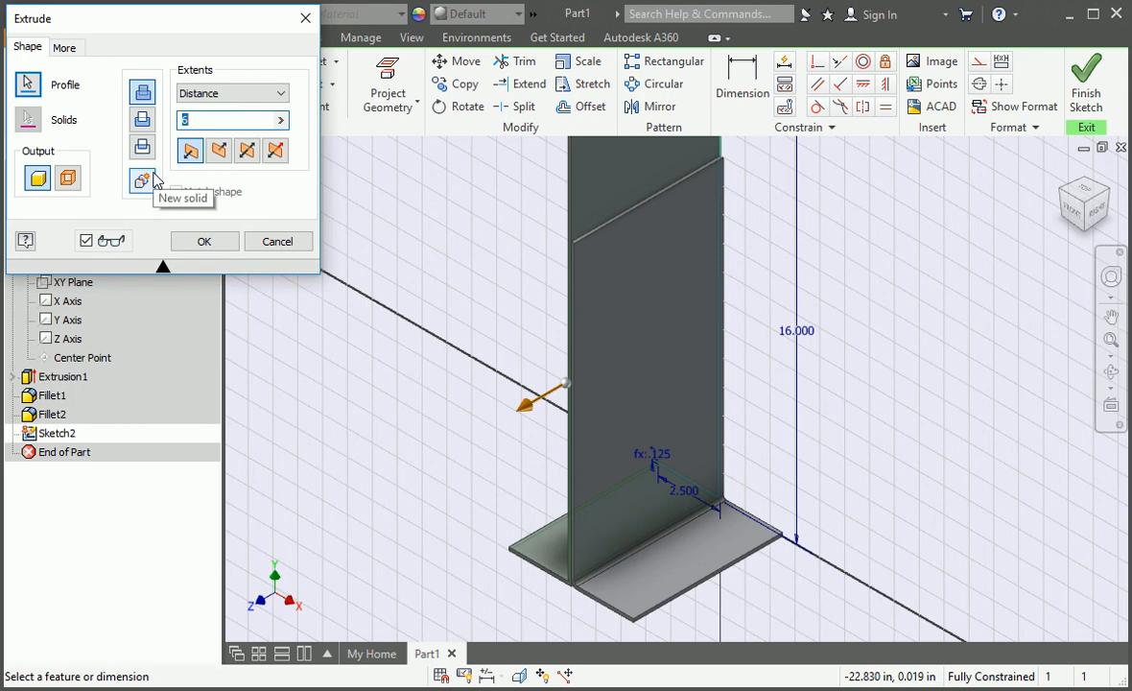
{"action": "type", "text": "6"}
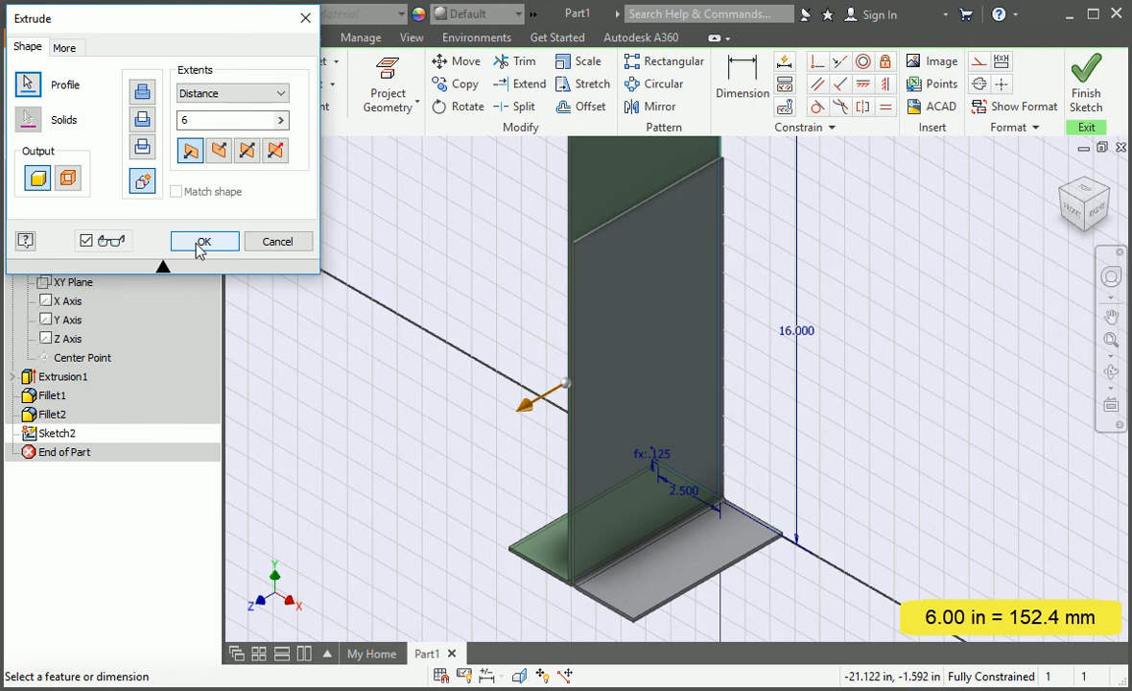
{"action": "left_click", "coordinate": [204, 240]}
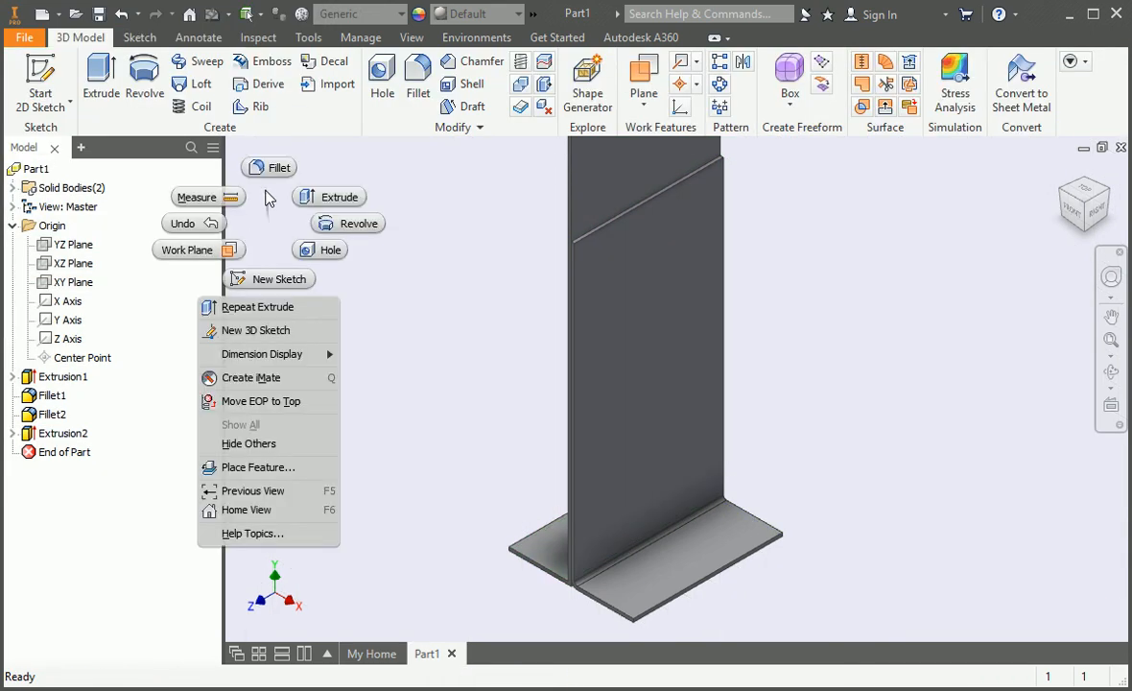
Step: Fillet the second body's inner bend with Inner_Radius and outer bend with Outer_Radius
{"action": "left_click", "coordinate": [279, 167]}
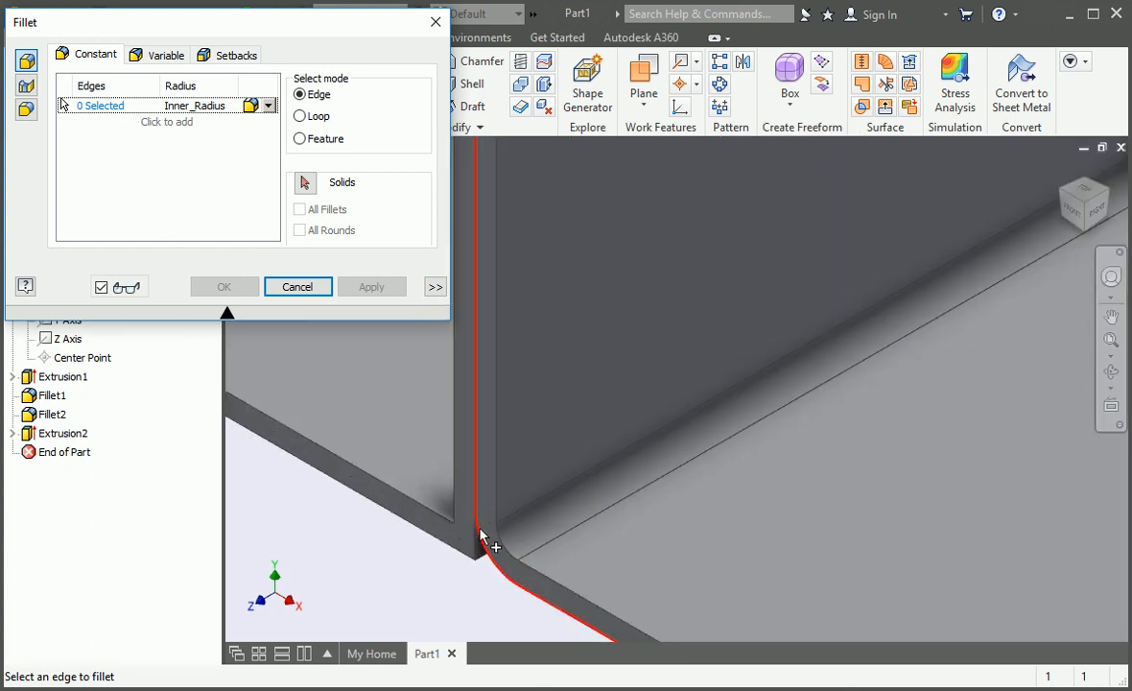
{"action": "left_click", "coordinate": [484, 537]}
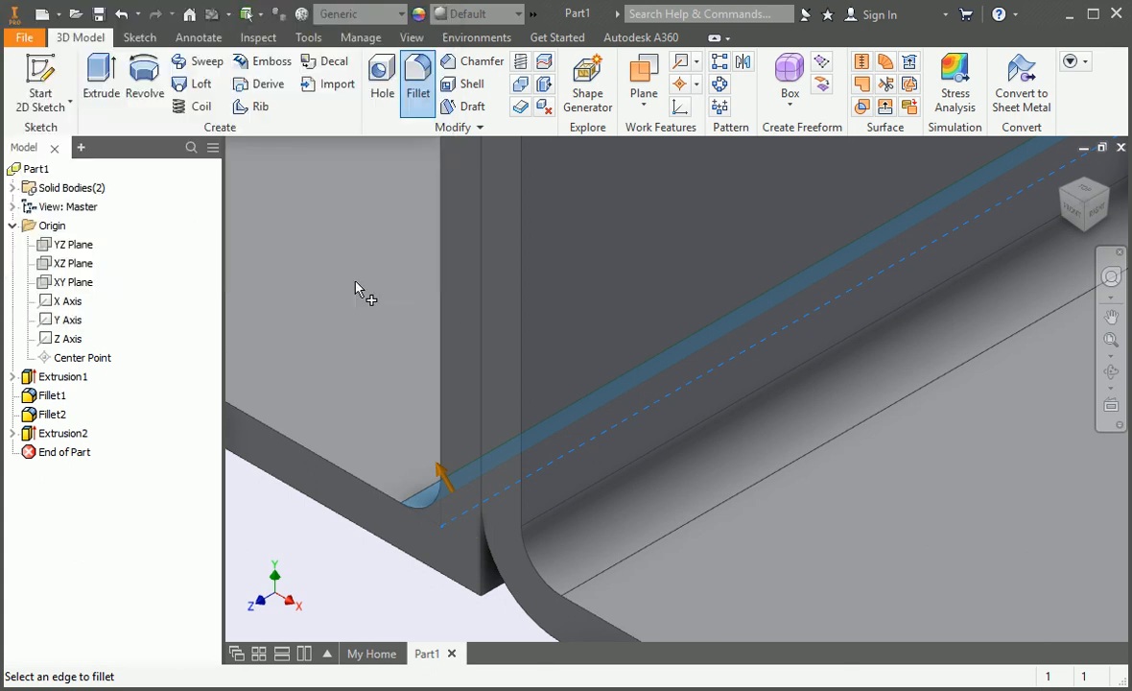
{"action": "left_click", "coordinate": [417, 81]}
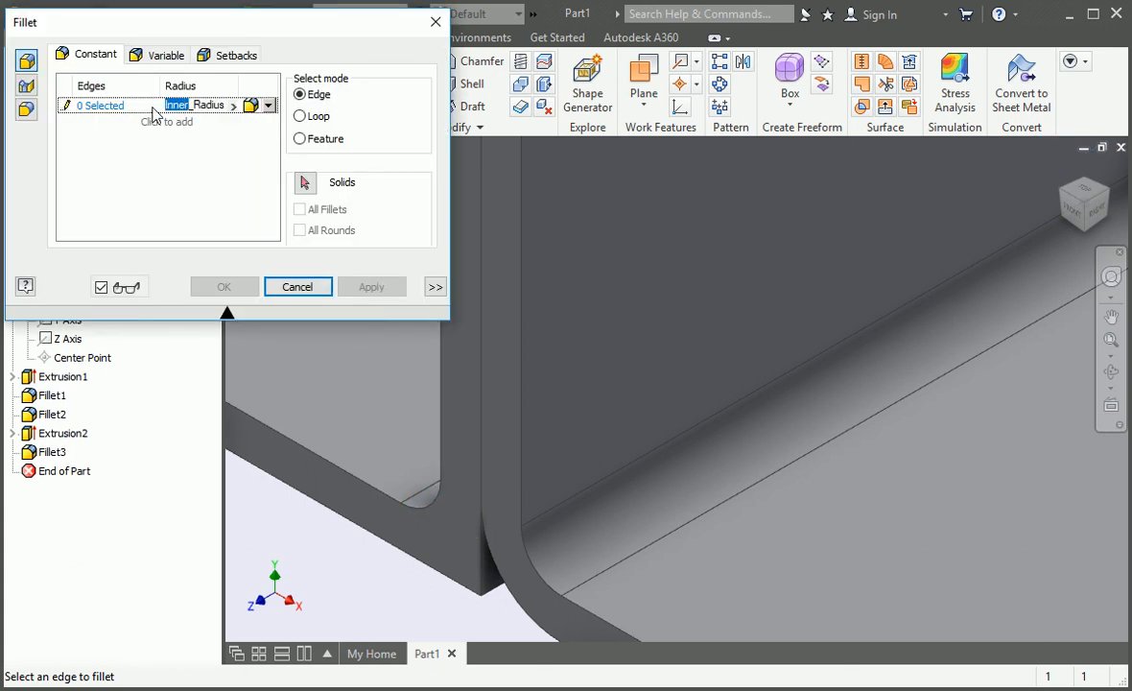
{"action": "type", "text": "Outer_Radius"}
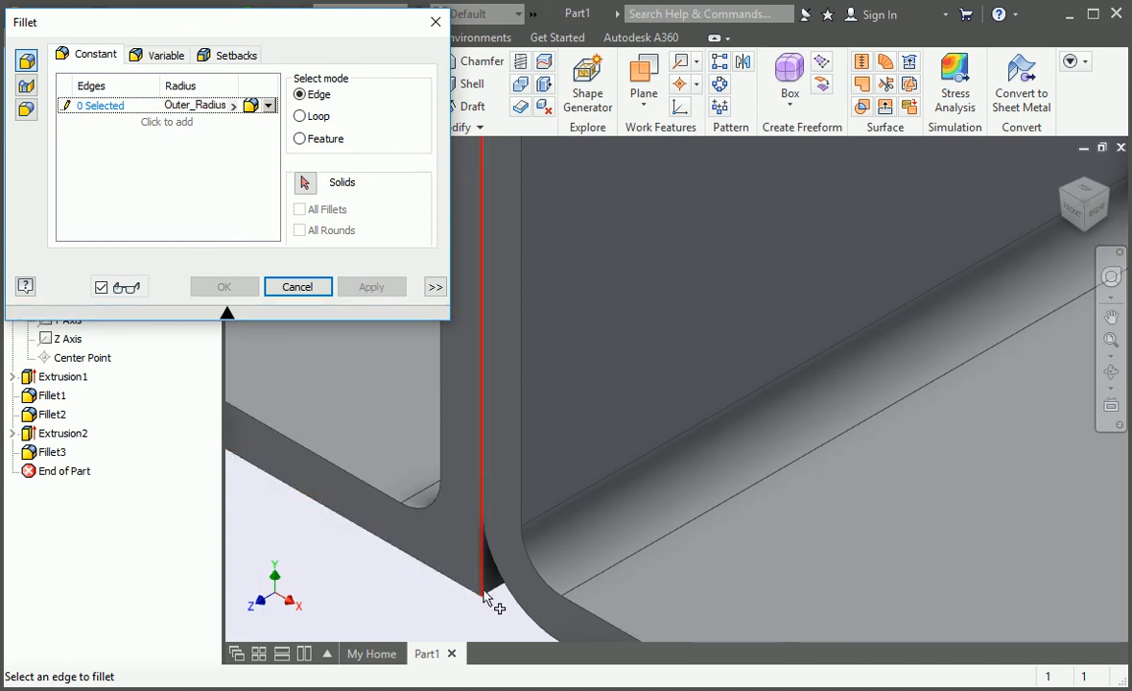
{"action": "left_click", "coordinate": [494, 585]}
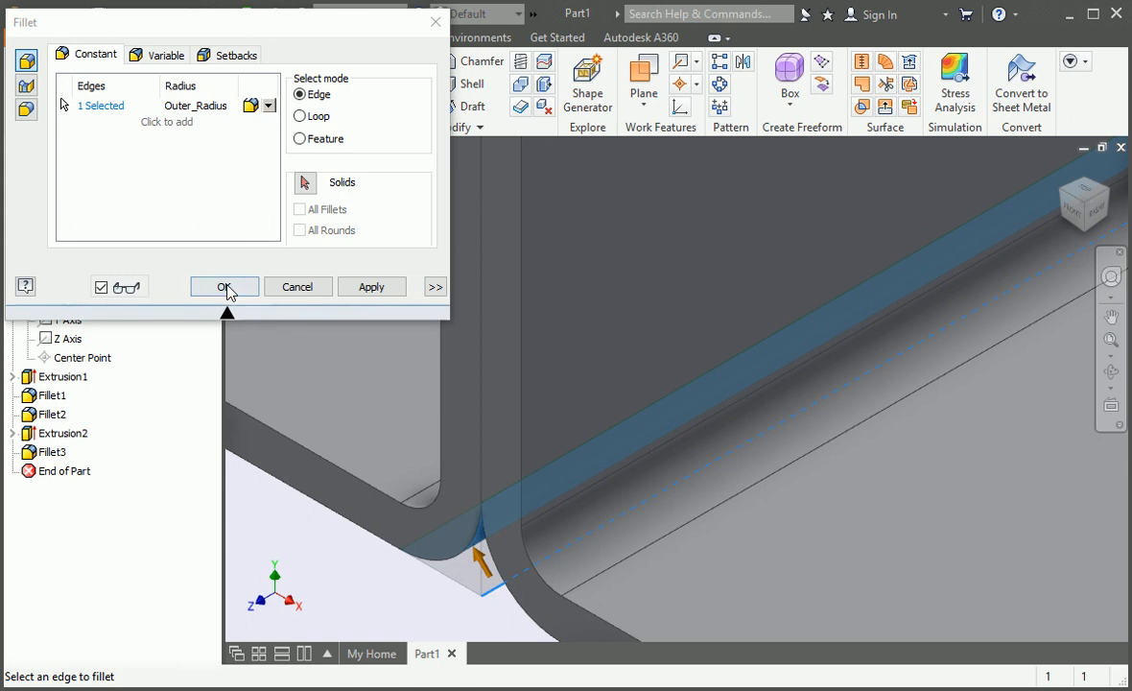
{"action": "left_click", "coordinate": [223, 286]}
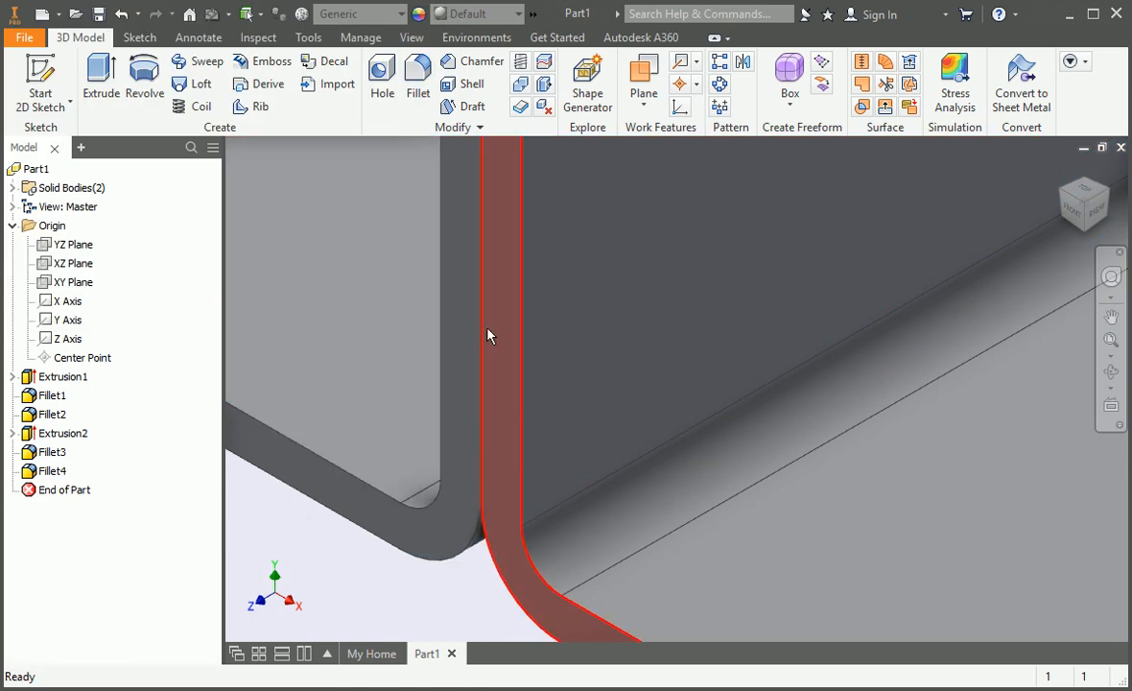
Step: Zoom to show the whole bracket and begin saving Part1
{"action": "left_click", "coordinate": [1111, 342]}
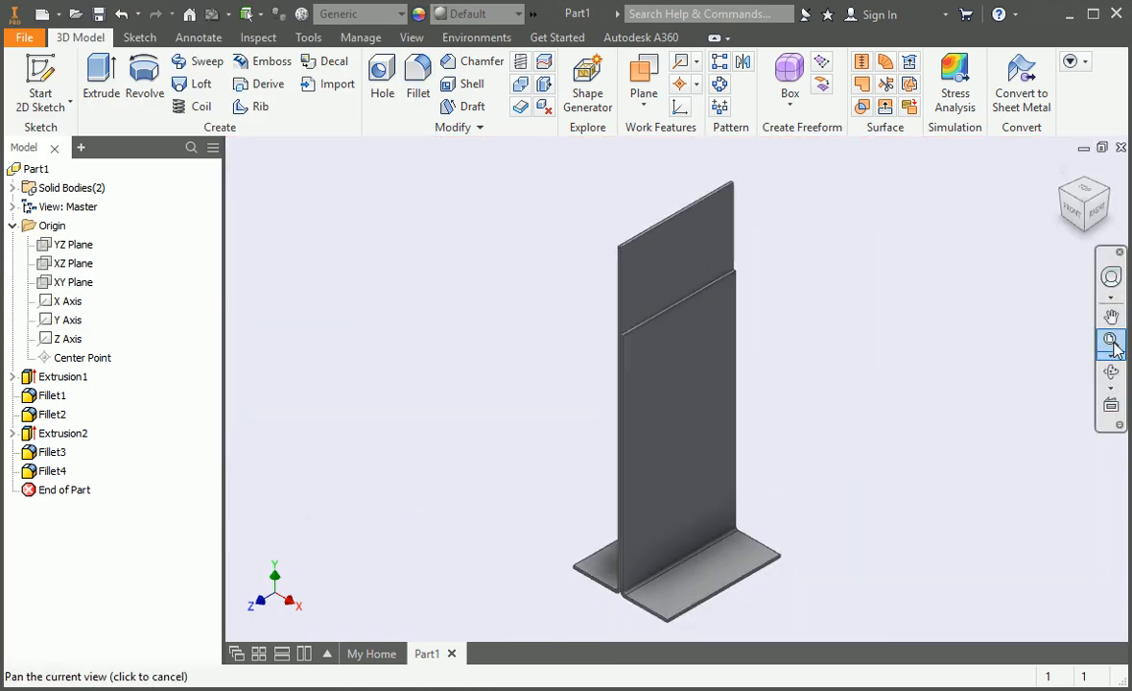
{"action": "left_click", "coordinate": [1110, 343]}
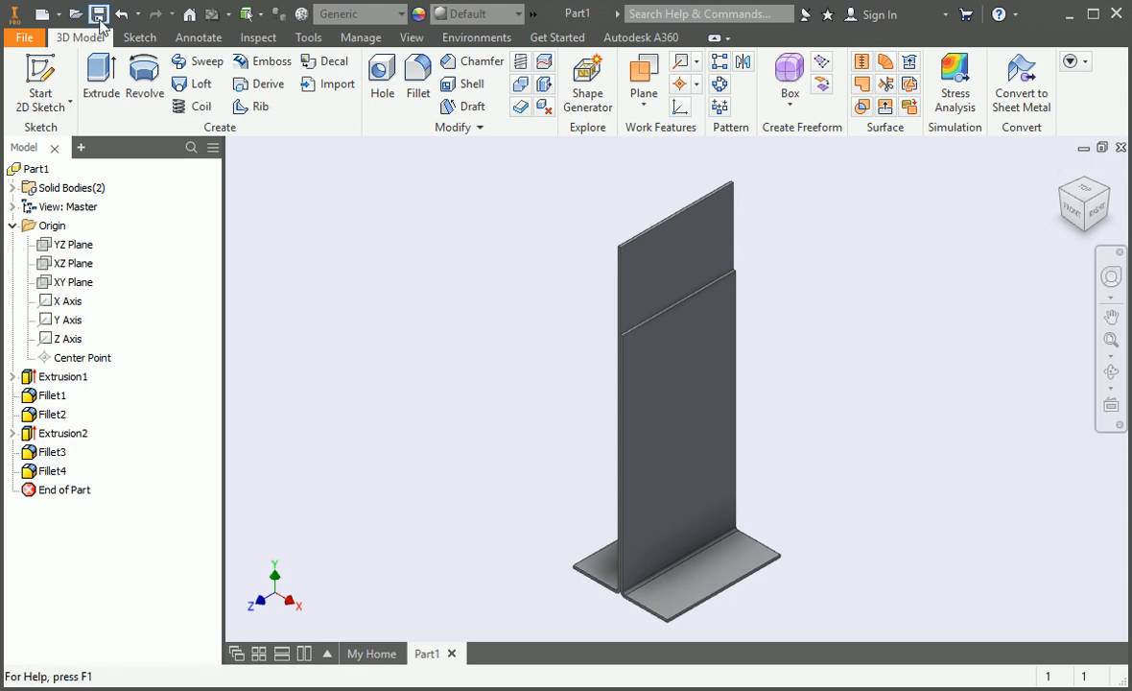
{"action": "left_click", "coordinate": [74, 14]}
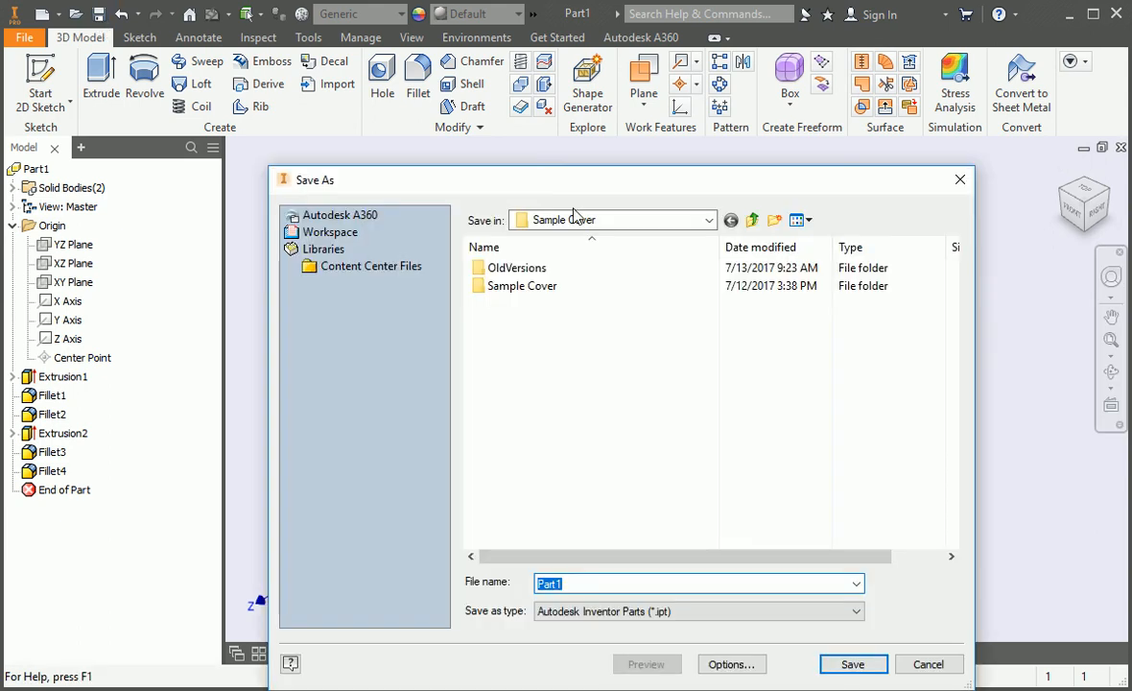
Step: In Workspace, create a Speaker Bracket folder with a Components subfolder inside it
{"action": "left_click", "coordinate": [330, 232]}
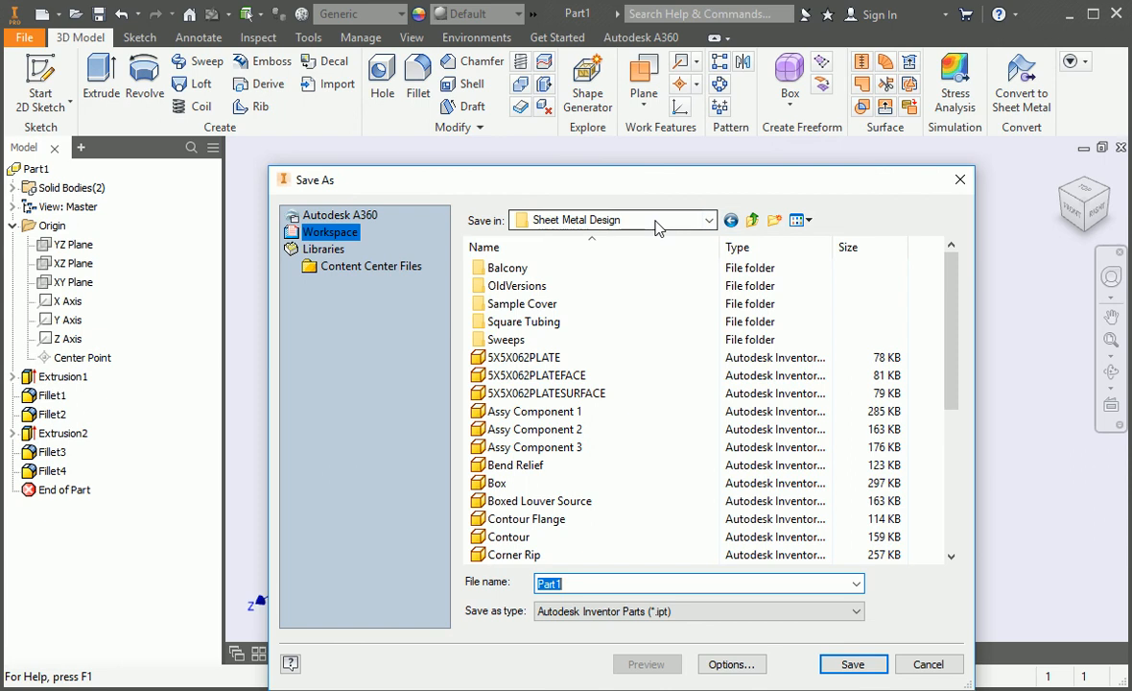
{"action": "left_click", "coordinate": [774, 220]}
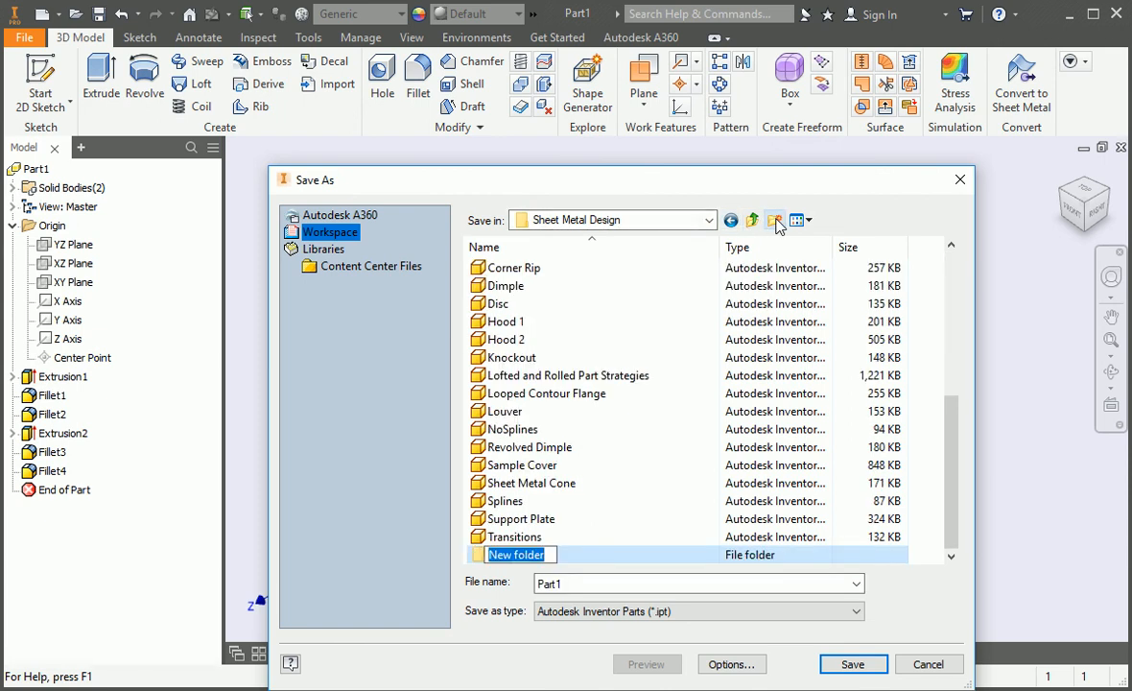
{"action": "type", "text": "Speaker Bracket"}
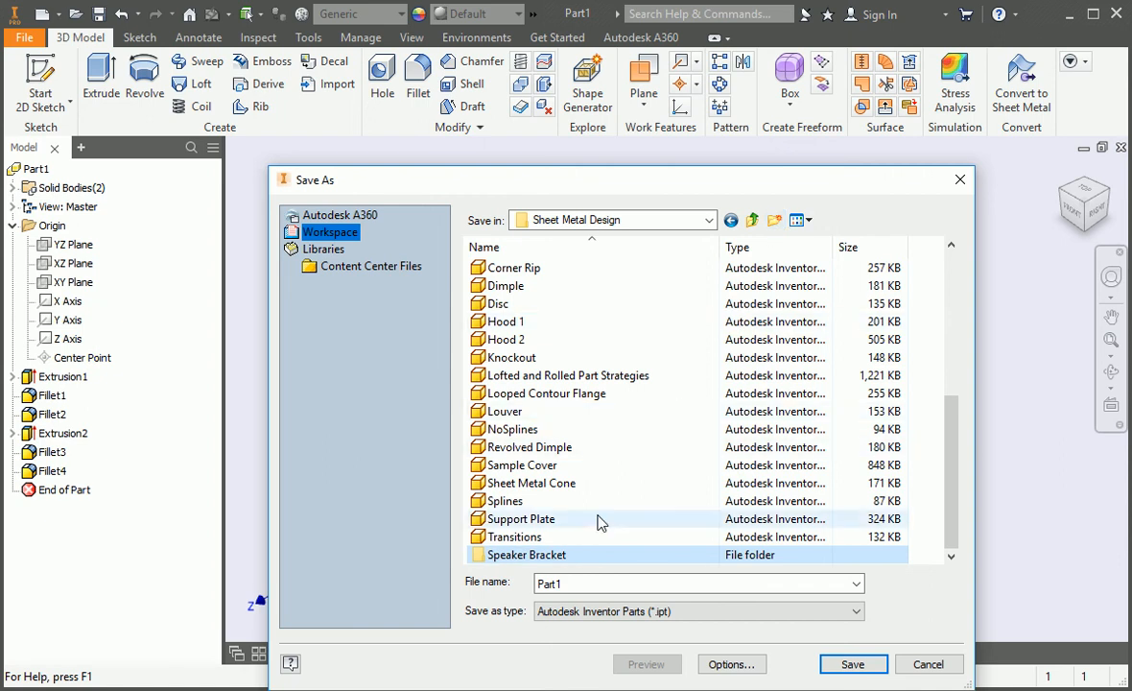
{"action": "double_click", "coordinate": [527, 555]}
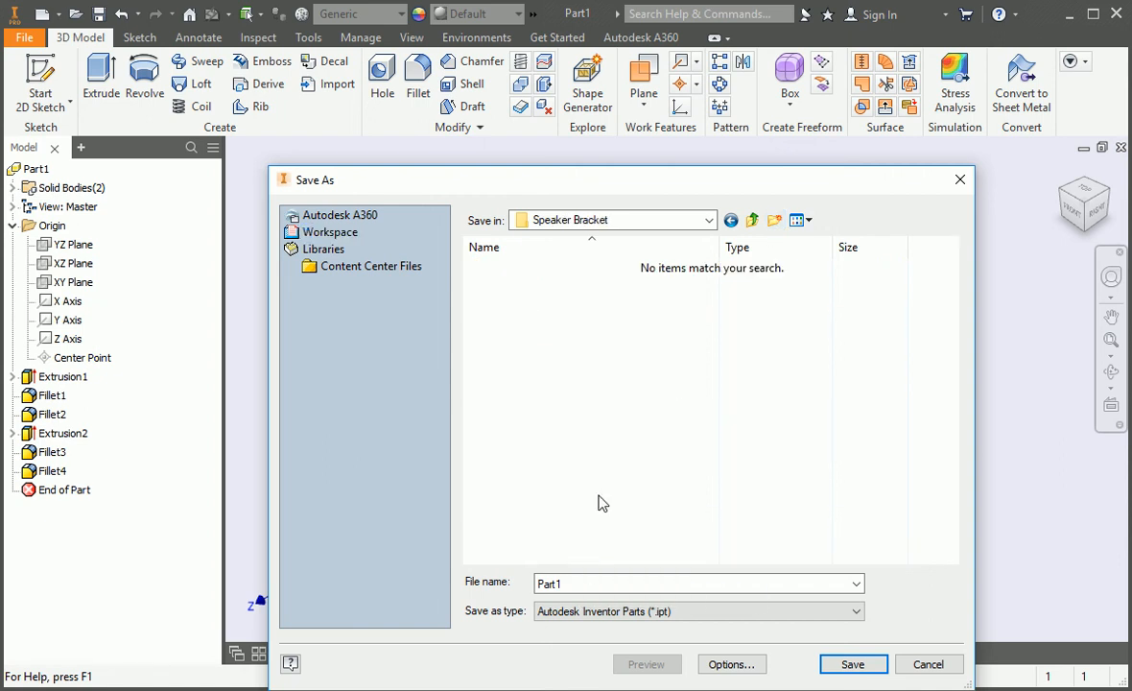
{"action": "left_click", "coordinate": [775, 220]}
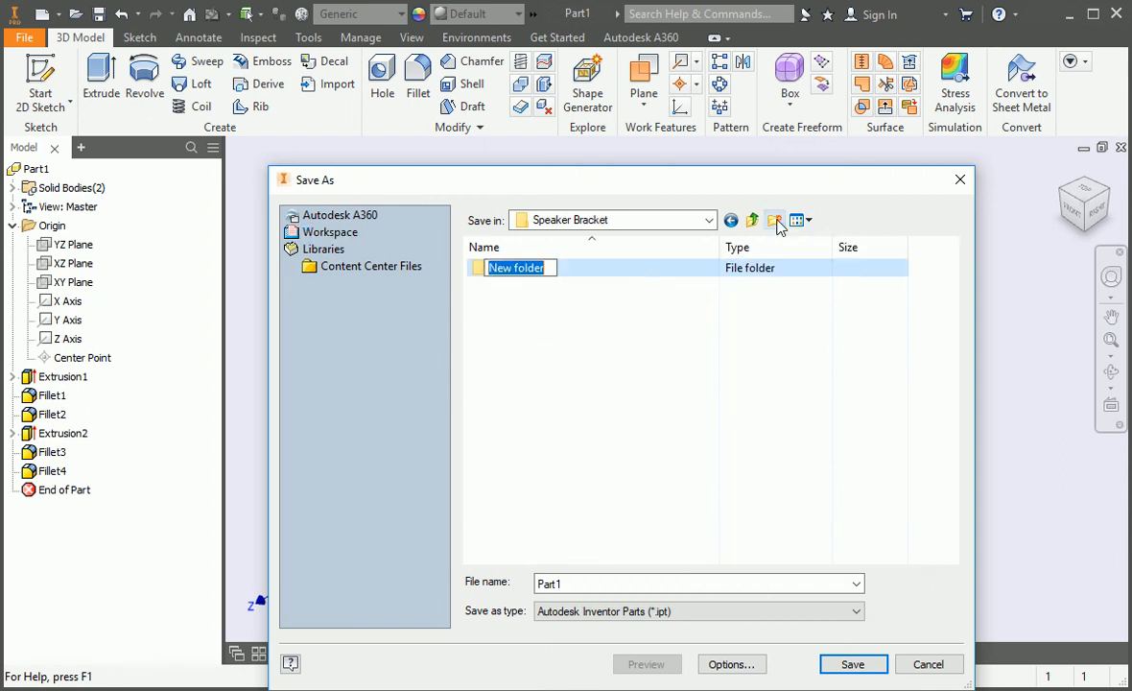
{"action": "type", "text": "Component"}
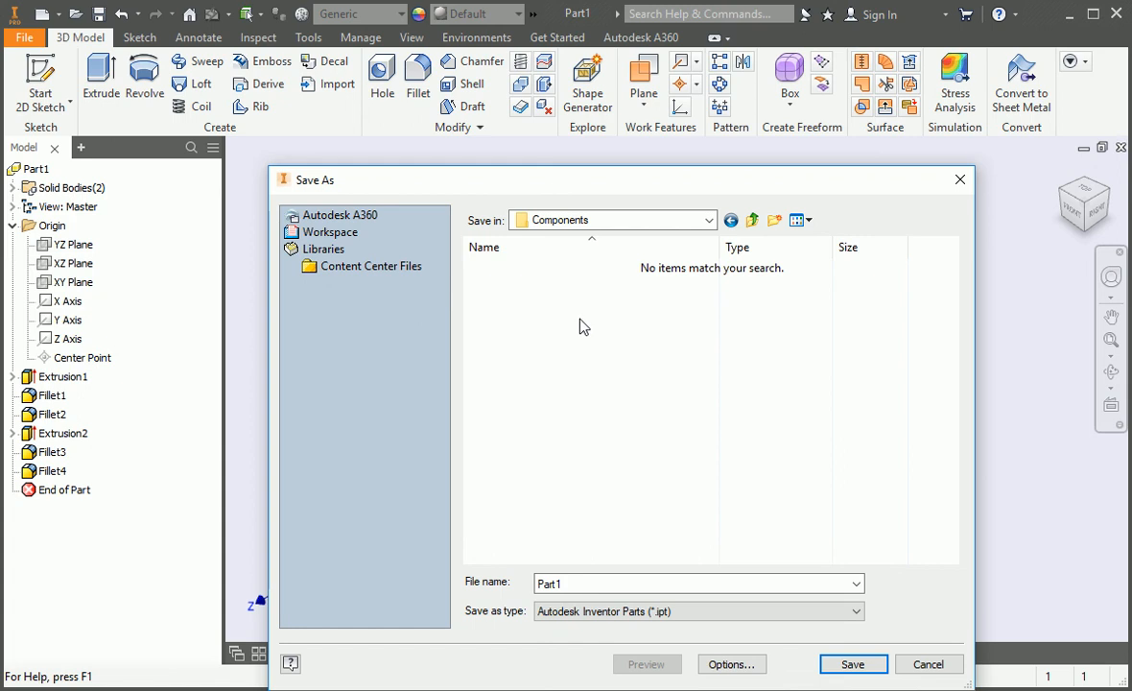
Step: Name the part file 'Base Assembly Part' and save it into the Components folder
{"action": "type", "text": "B"}
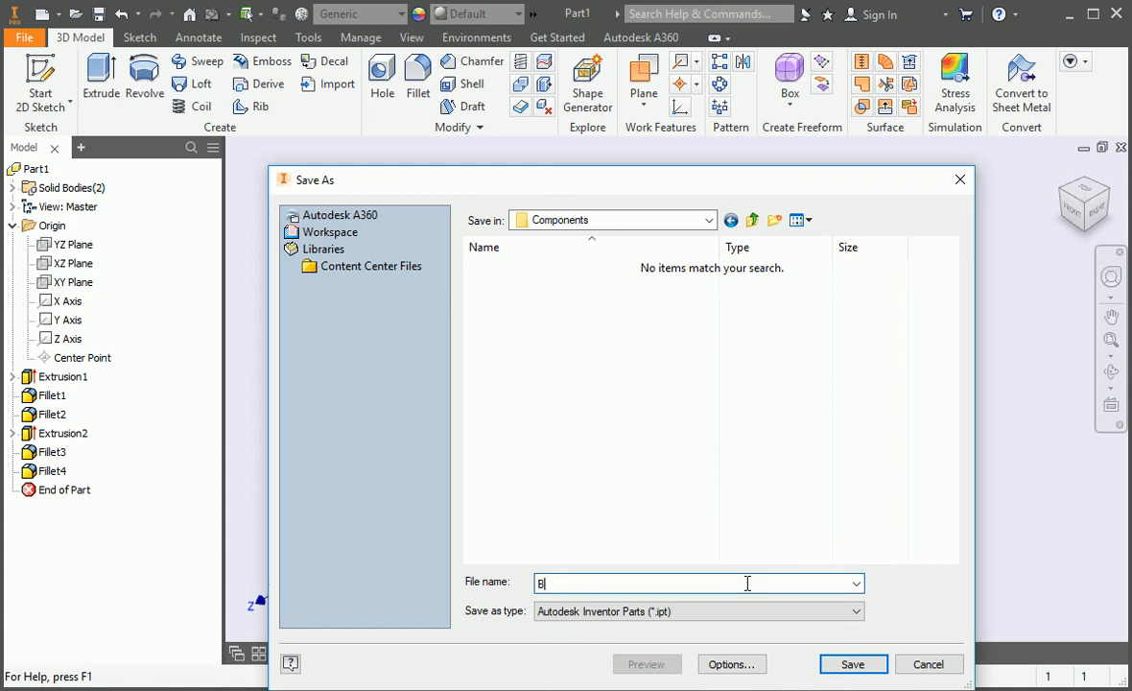
{"action": "type", "text": "ase Assembly"}
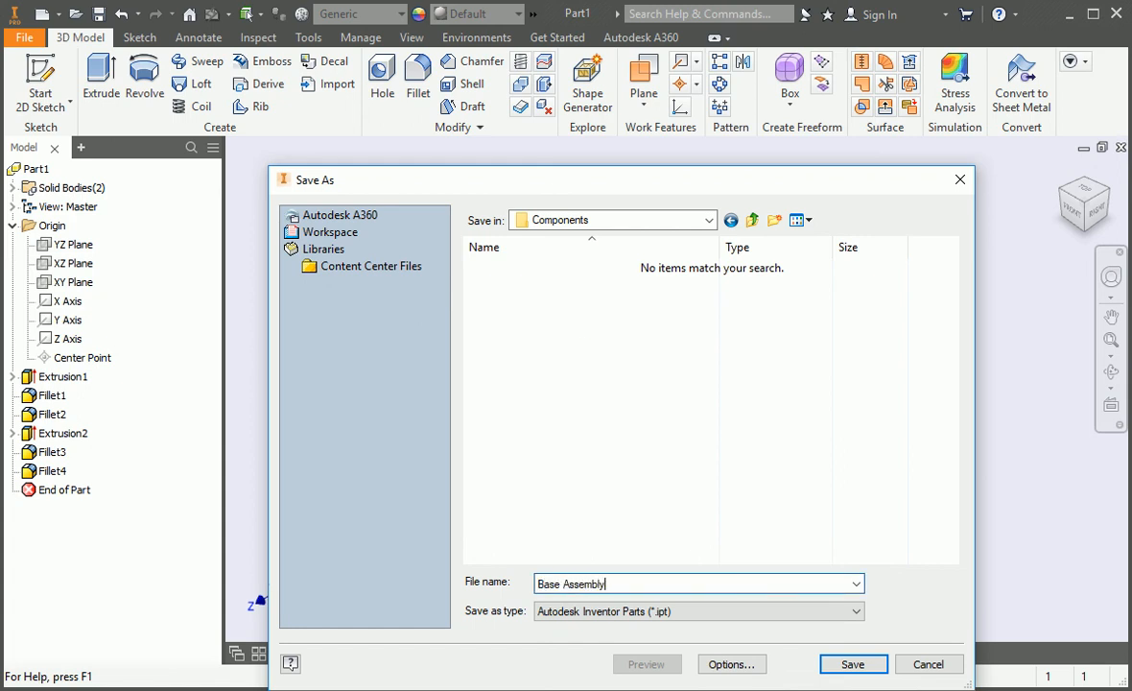
{"action": "type", "text": "Part"}
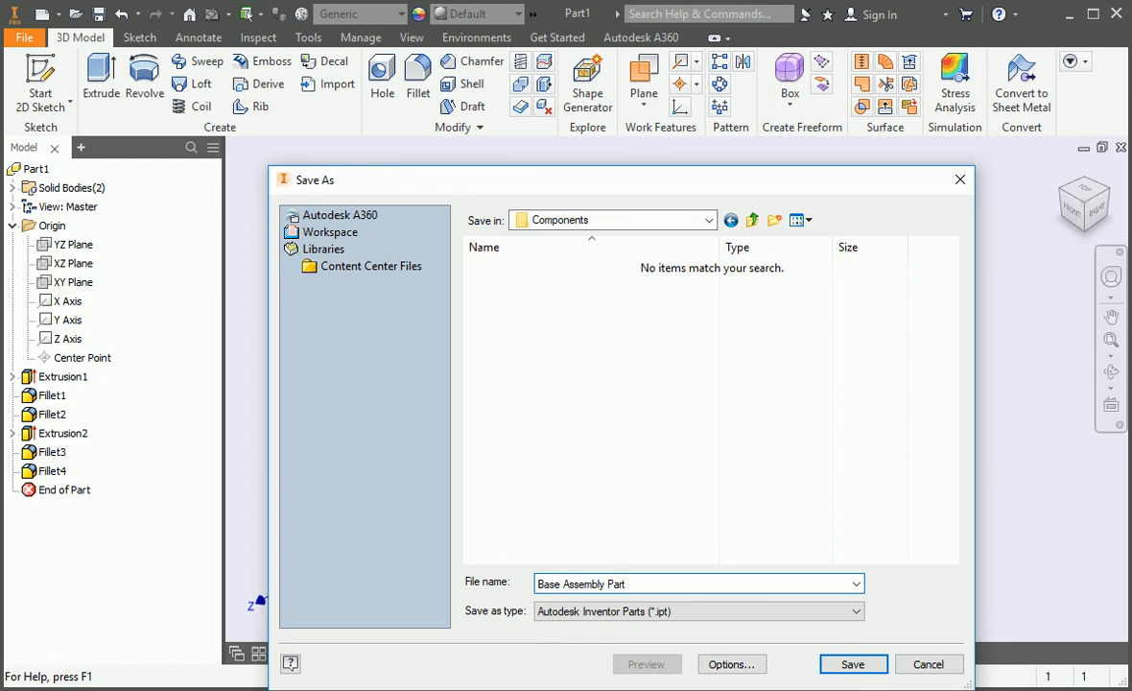
{"action": "mouse_move", "coordinate": [852, 664]}
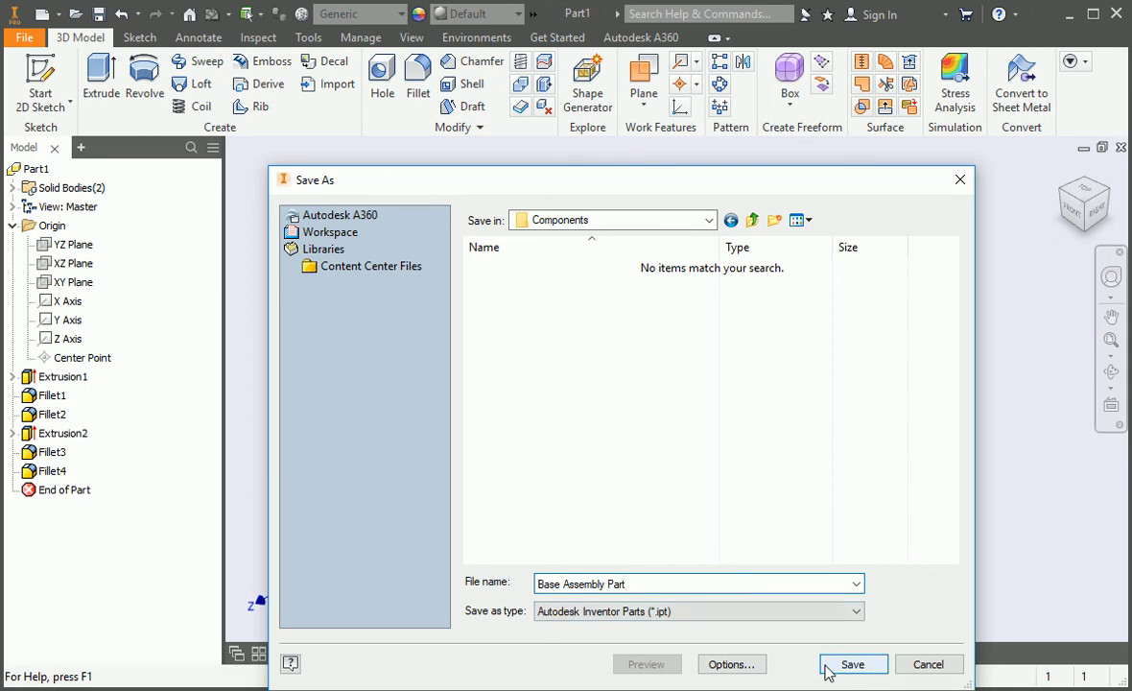
{"action": "left_click", "coordinate": [851, 663]}
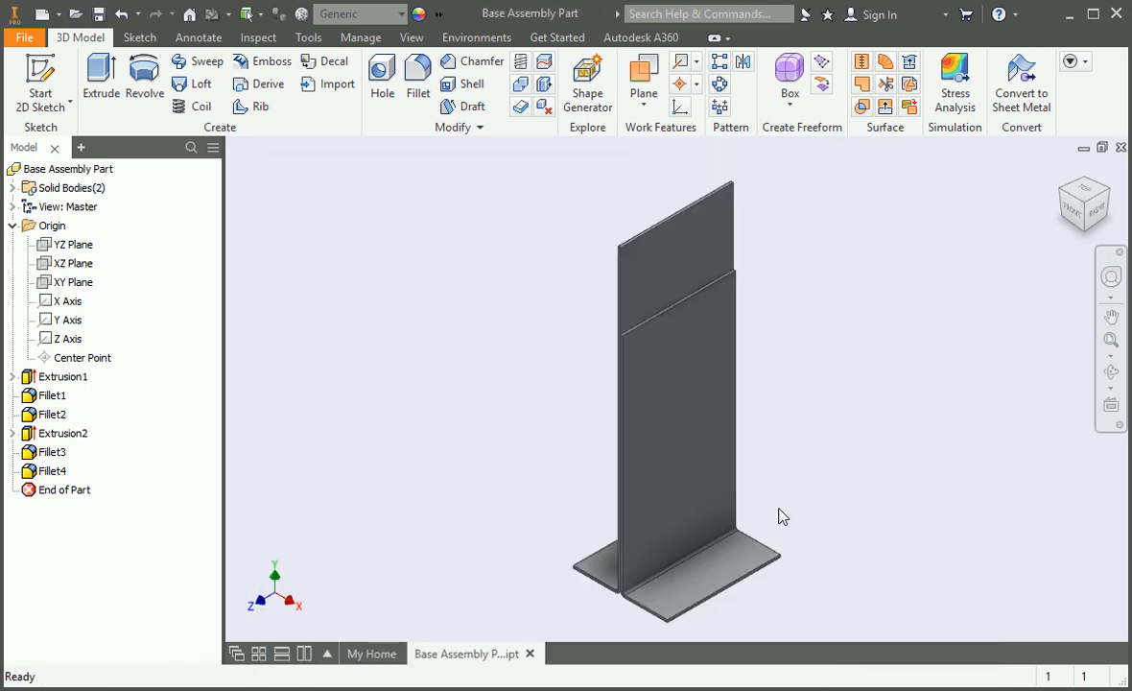
{"action": "mouse_move", "coordinate": [782, 486]}
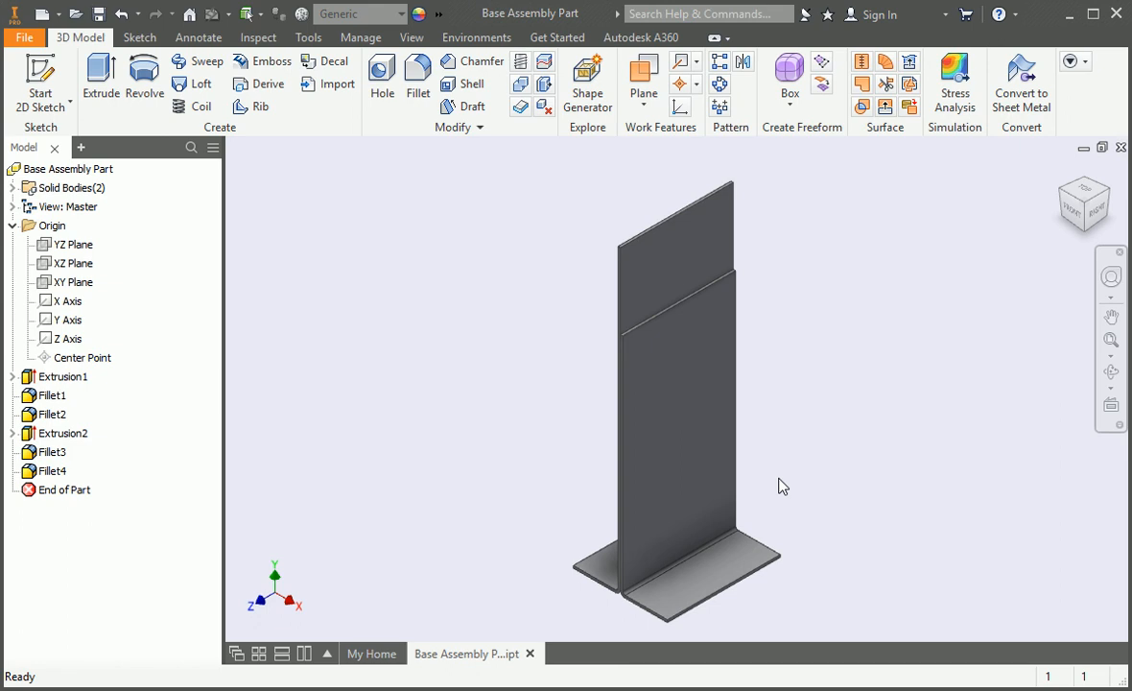